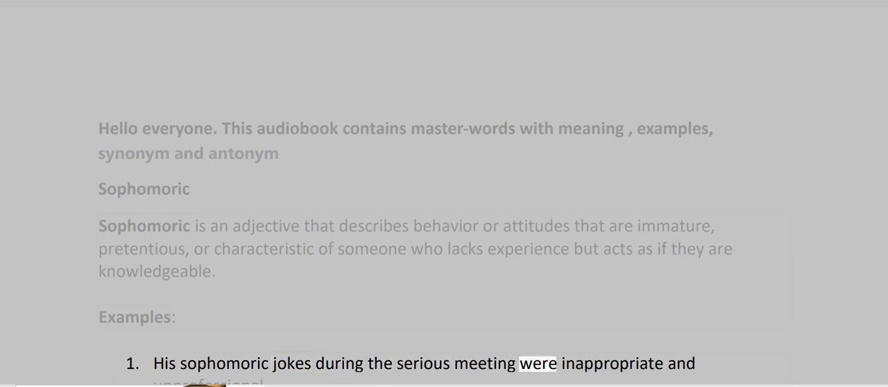
- Follow Read Aloud through the Sophomoric definition and into its second example sentence
{"action": "scroll", "scroll_direction": "down", "scroll_amount": 3}
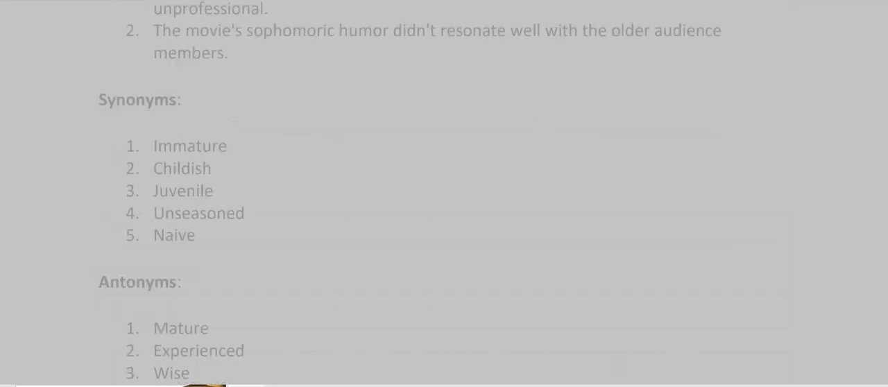
{"action": "double_click", "coordinate": [208, 29]}
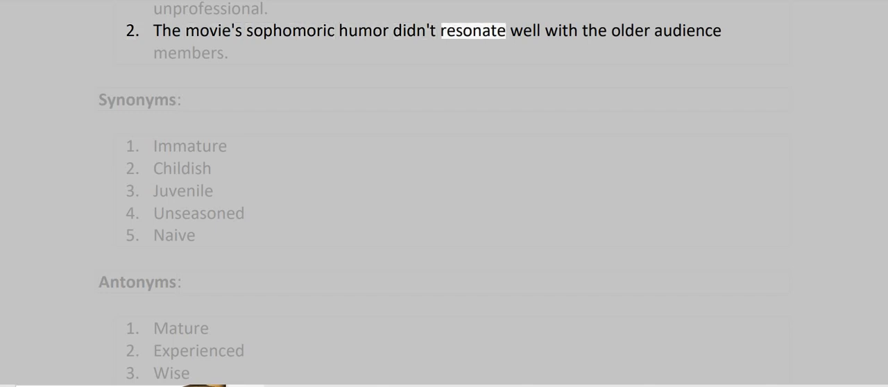
{"action": "double_click", "coordinate": [137, 99]}
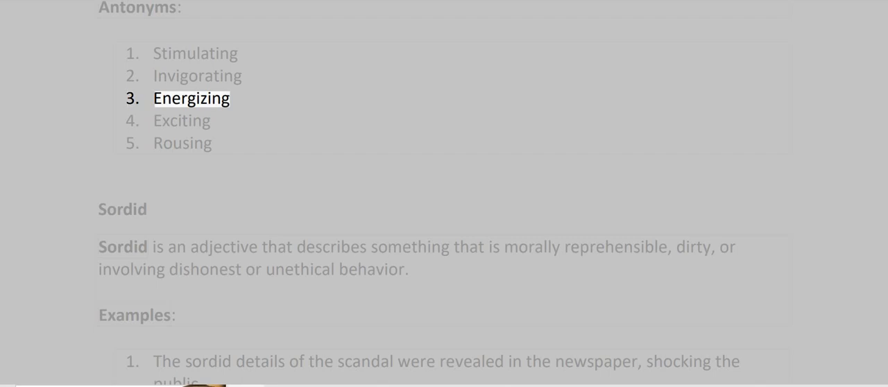
- Let Read Aloud finish the antonym list and reach the Sordid heading
{"action": "double_click", "coordinate": [122, 209]}
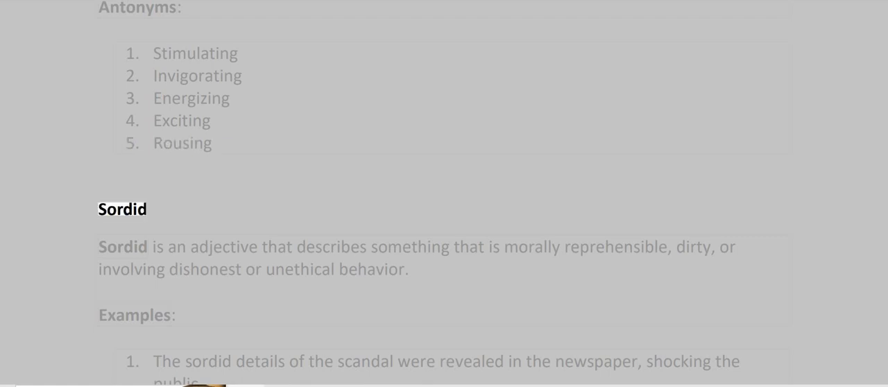
- Follow Read Aloud through Sordid's definition, examples, synonyms and antonyms, ending on 'Respectable'
{"action": "double_click", "coordinate": [332, 247]}
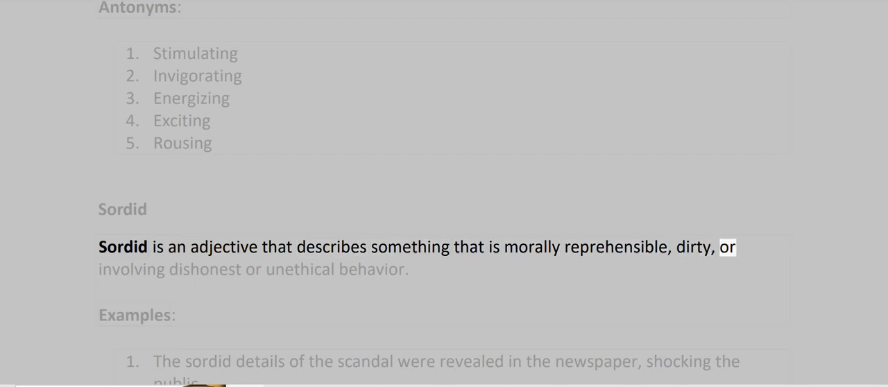
{"action": "double_click", "coordinate": [298, 269]}
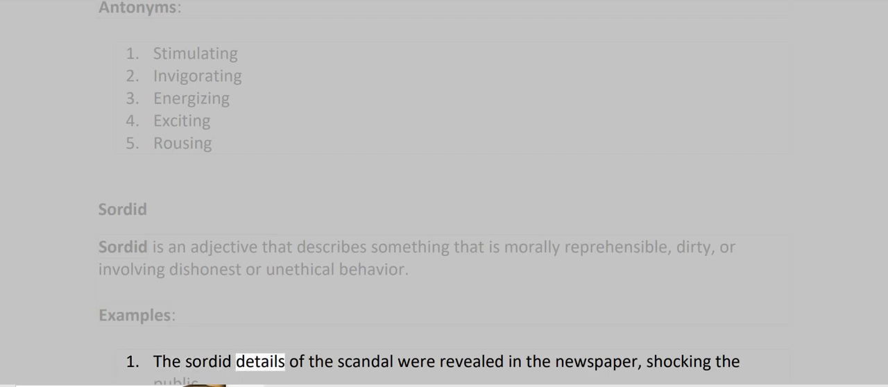
{"action": "scroll", "scroll_direction": "down", "scroll_amount": 3}
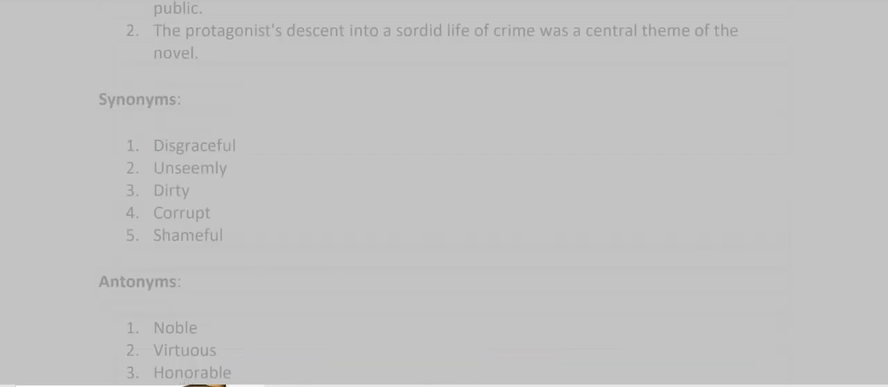
{"action": "double_click", "coordinate": [235, 31]}
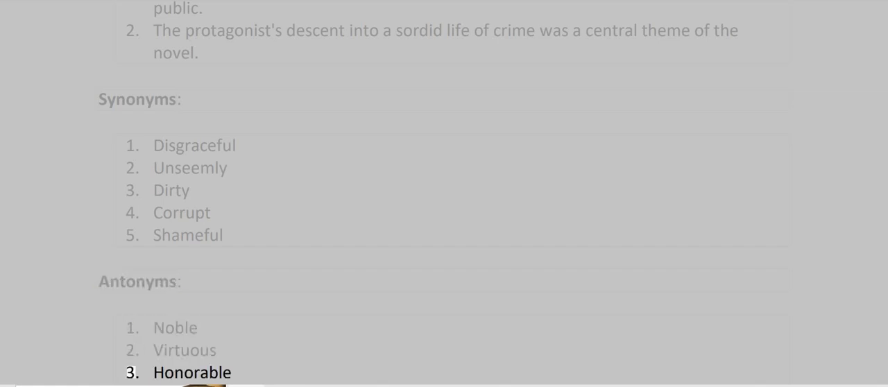
{"action": "scroll", "scroll_direction": "down", "scroll_amount": 3}
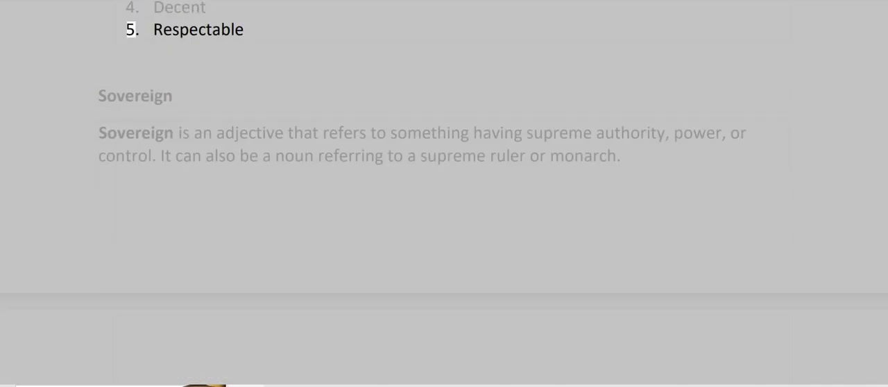
- Follow Read Aloud through Sovereign's definition, examples and synonyms up to its Antonyms heading
{"action": "double_click", "coordinate": [198, 29]}
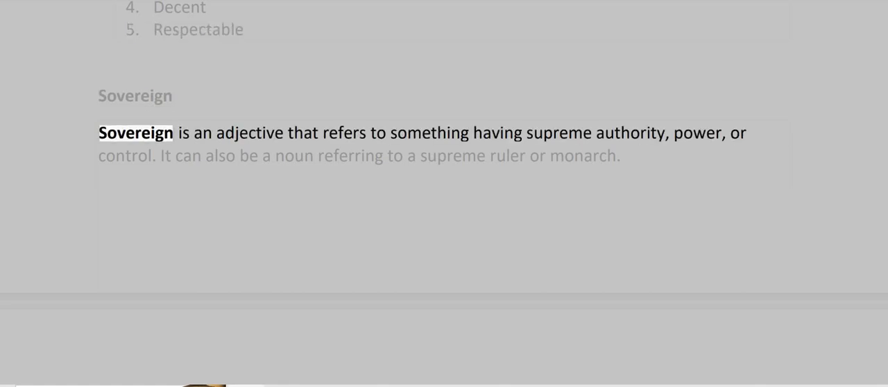
{"action": "double_click", "coordinate": [343, 132]}
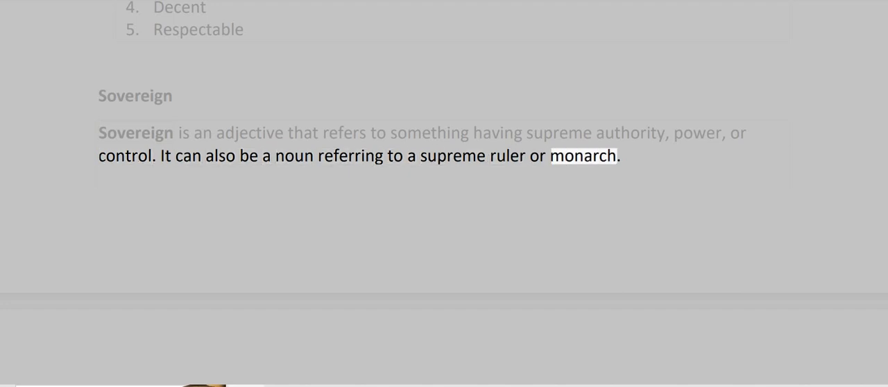
{"action": "scroll", "scroll_direction": "down", "scroll_amount": 3}
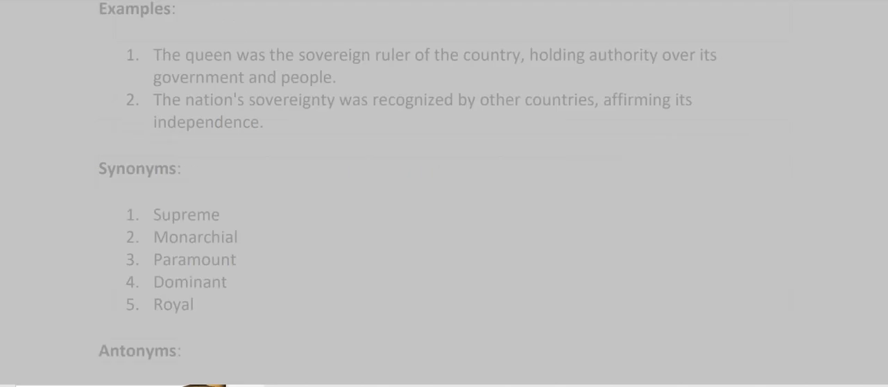
{"action": "double_click", "coordinate": [193, 54]}
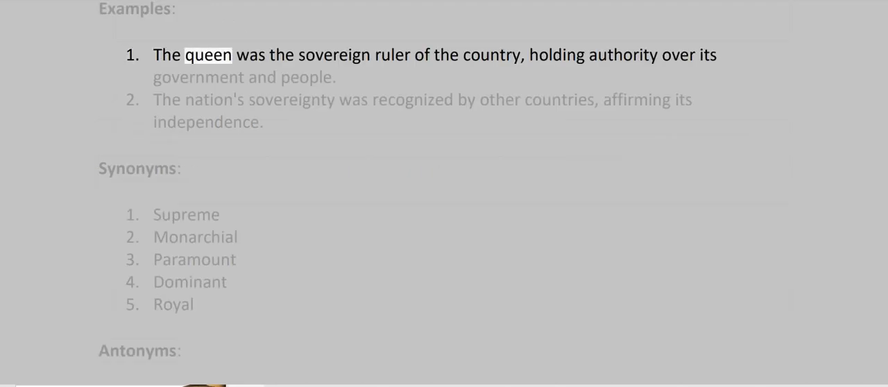
{"action": "double_click", "coordinate": [491, 54]}
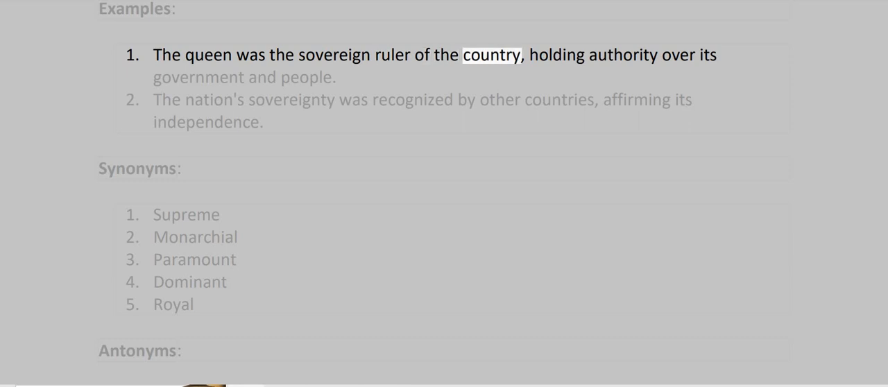
{"action": "left_click", "coordinate": [705, 55]}
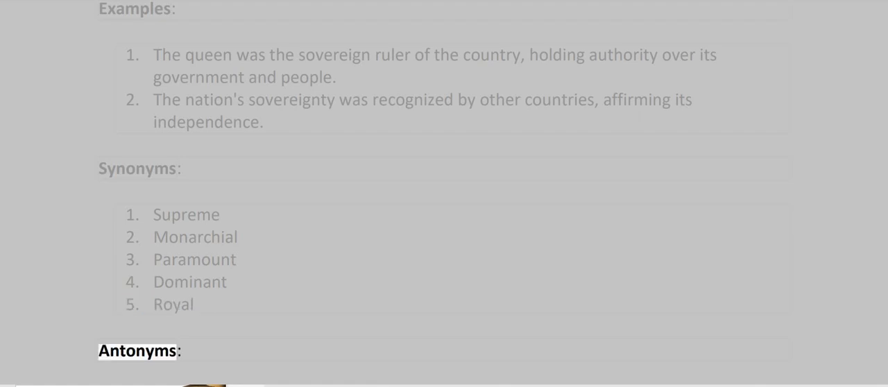
{"action": "scroll", "scroll_direction": "down", "scroll_amount": 3}
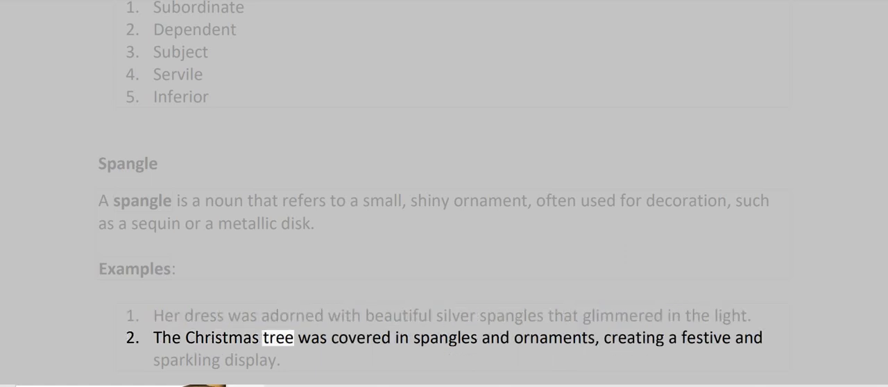
- Scroll along as Spangle's synonyms and antonyms are read, bringing the Sparse entry into view
{"action": "scroll", "scroll_direction": "down", "scroll_amount": 3}
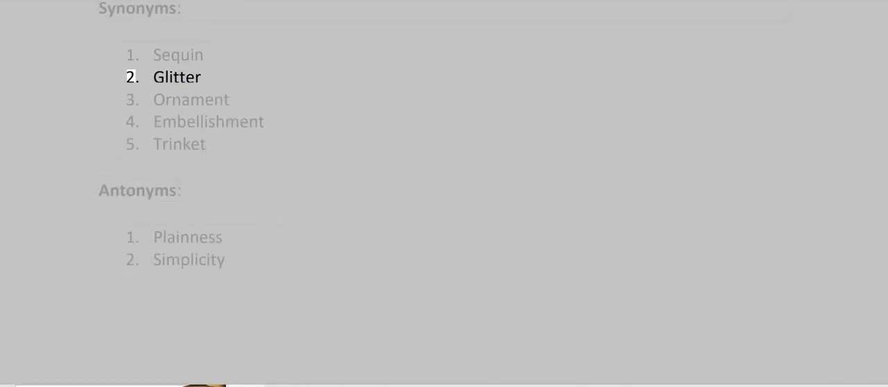
{"action": "scroll", "scroll_direction": "down", "scroll_amount": 3}
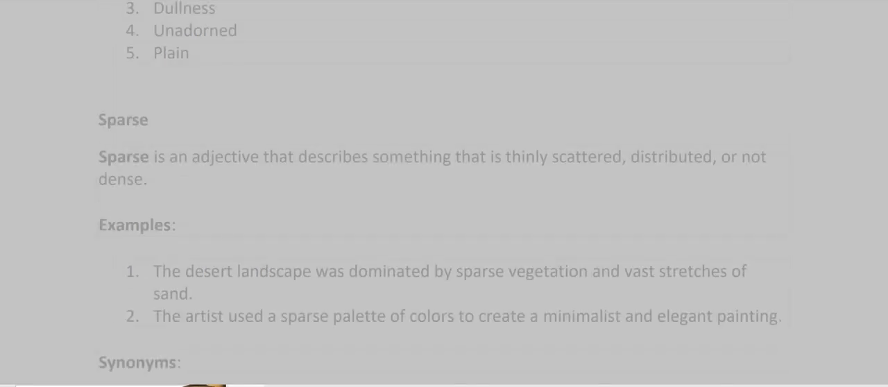
- Follow Read Aloud through the Sparse entry's antonyms until the Spartan heading is spoken
{"action": "double_click", "coordinate": [525, 156]}
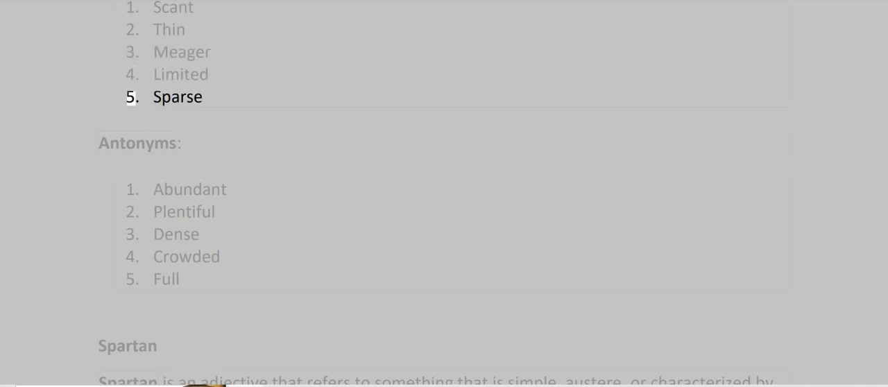
{"action": "double_click", "coordinate": [177, 96]}
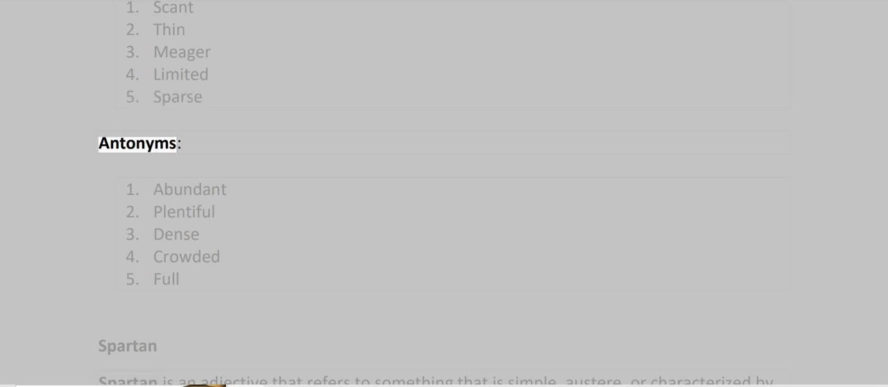
{"action": "double_click", "coordinate": [184, 212]}
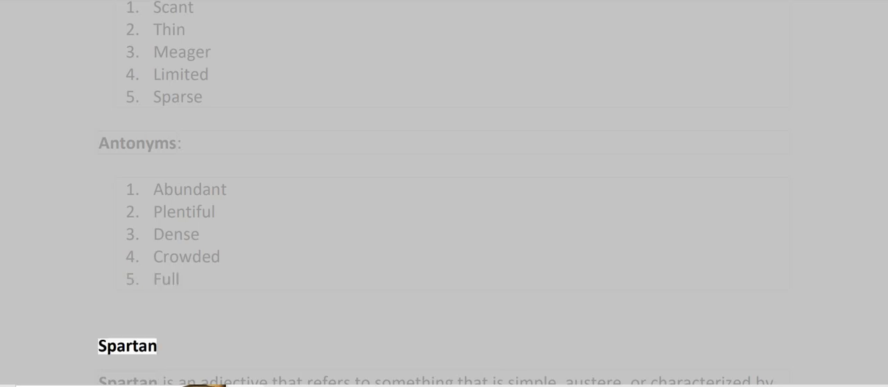
- Scroll down while Spartan's definition and examples are read into the second example sentence
{"action": "scroll", "scroll_direction": "down", "scroll_amount": 3}
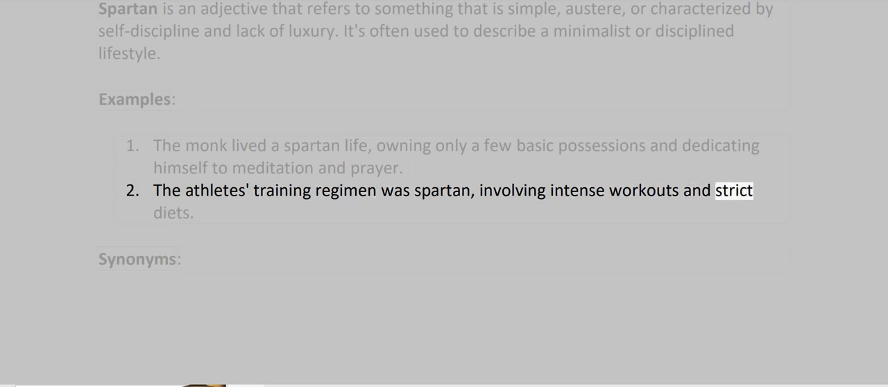
{"action": "scroll", "scroll_direction": "down", "scroll_amount": 3}
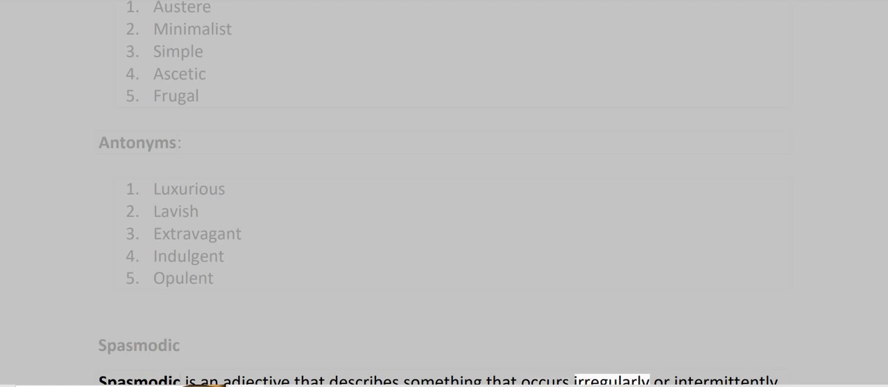
- Follow Read Aloud through Spasmodic, then Spat's meaning, examples and synonyms to its Antonyms heading
{"action": "scroll", "scroll_direction": "down", "scroll_amount": 3}
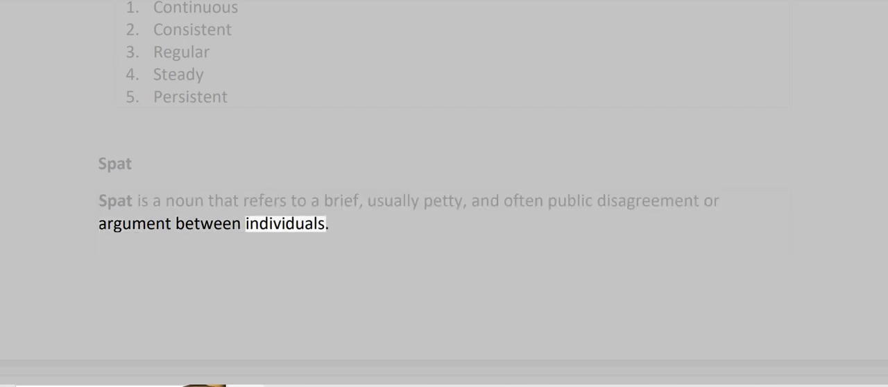
{"action": "scroll", "scroll_direction": "down", "scroll_amount": 3}
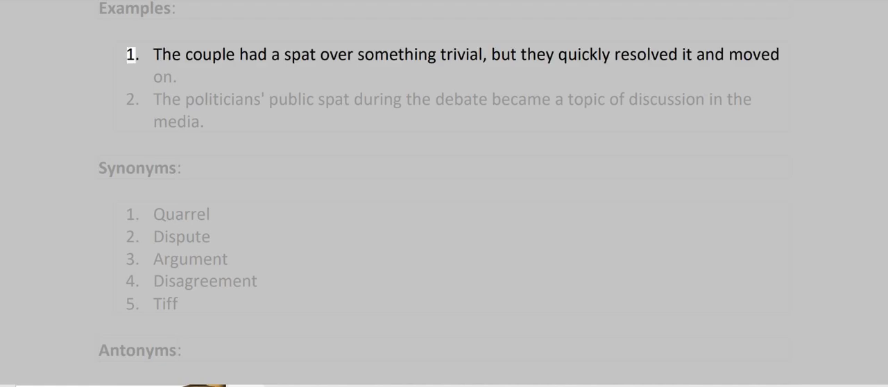
{"action": "double_click", "coordinate": [394, 54]}
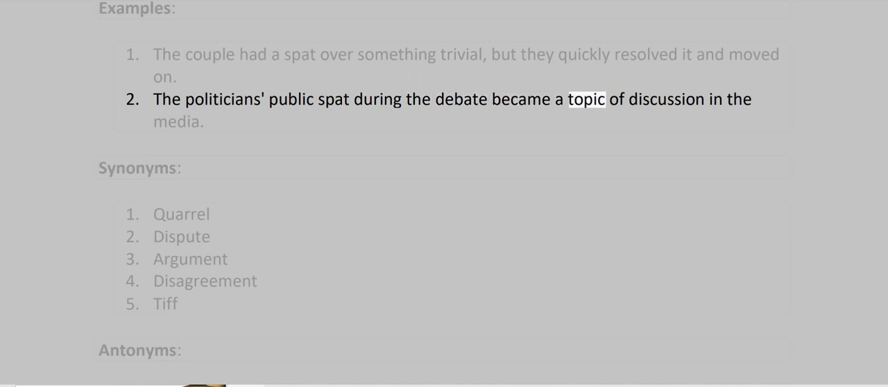
{"action": "double_click", "coordinate": [137, 168]}
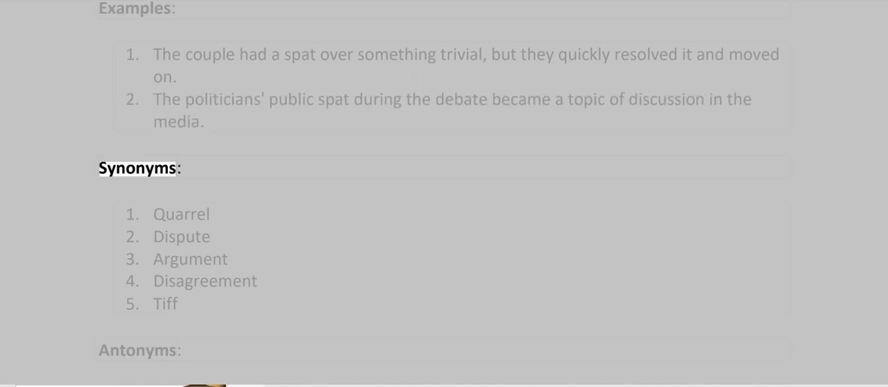
{"action": "double_click", "coordinate": [165, 304]}
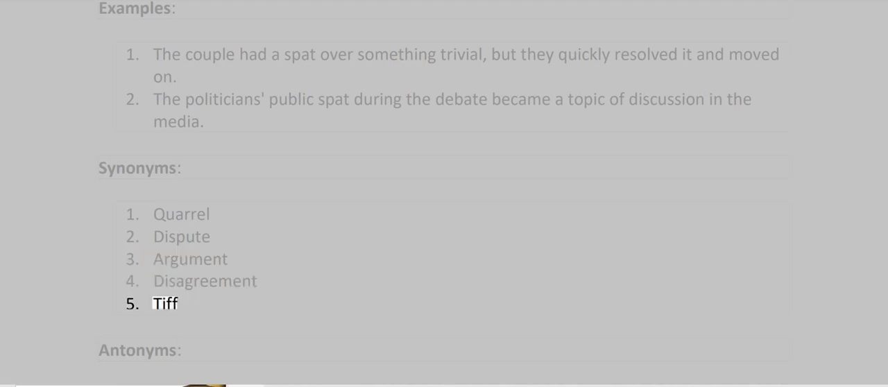
{"action": "left_click", "coordinate": [139, 350]}
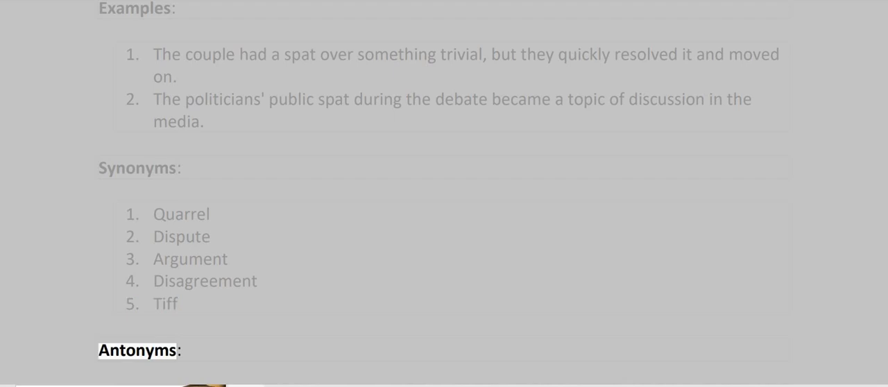
{"action": "scroll", "scroll_direction": "down", "scroll_amount": 3}
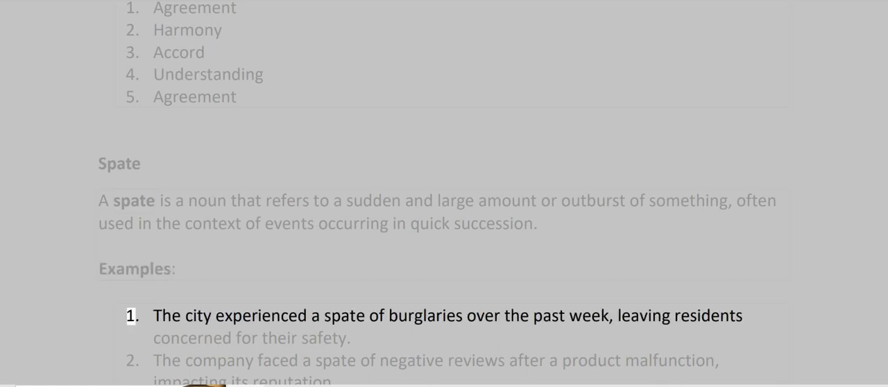
- Follow Read Aloud through Spate's synonyms (Deluge, Flood…) and antonyms, ending on 'Decline'
{"action": "double_click", "coordinate": [276, 338]}
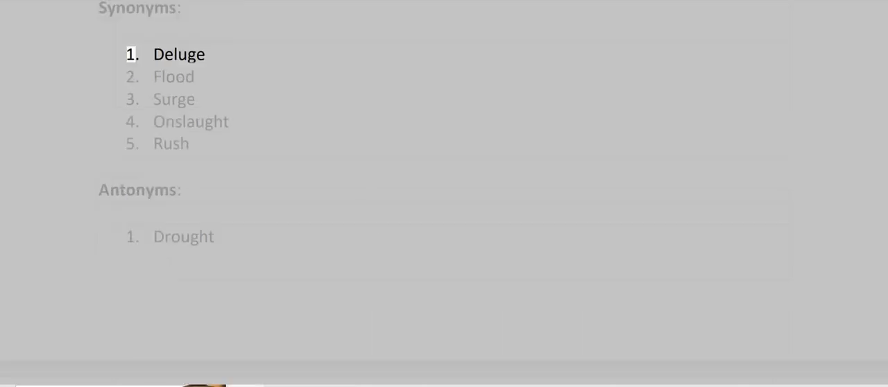
{"action": "scroll", "scroll_direction": "down", "scroll_amount": 3}
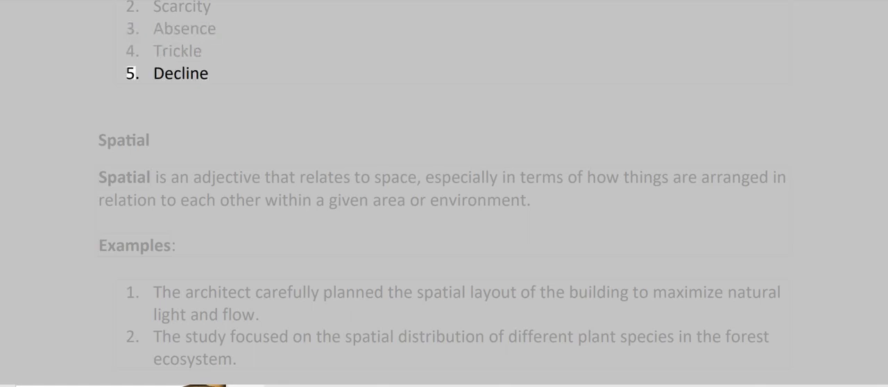
- Follow Read Aloud through the Spatial heading, definition and both example sentences
{"action": "double_click", "coordinate": [179, 73]}
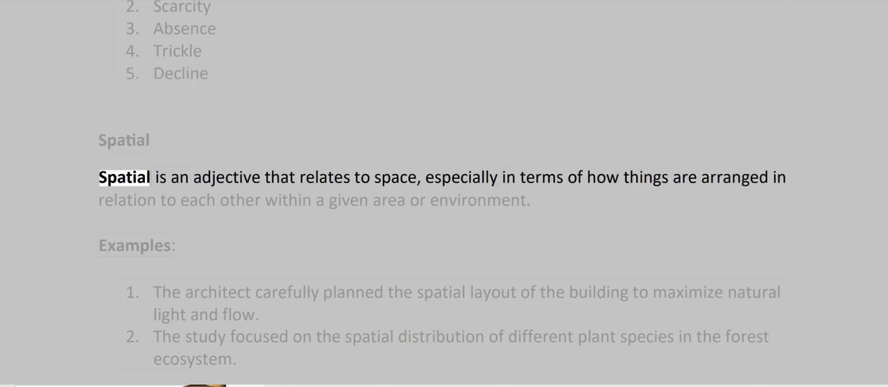
{"action": "double_click", "coordinate": [395, 177]}
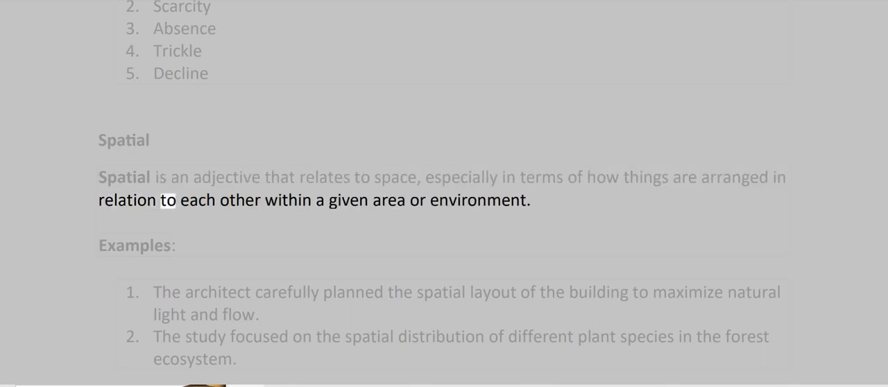
{"action": "double_click", "coordinate": [387, 200]}
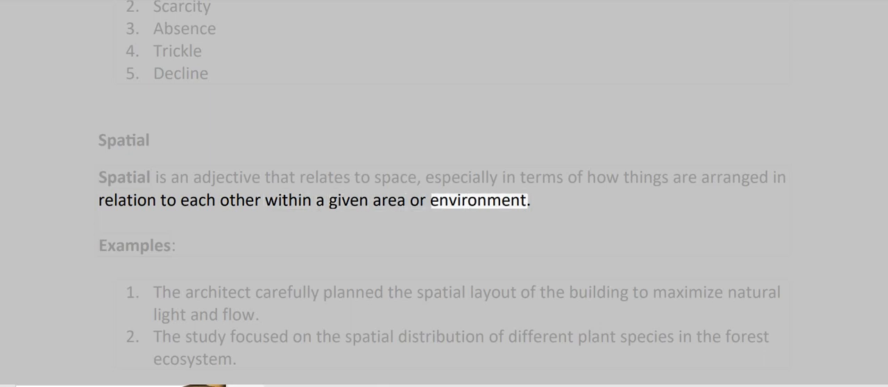
{"action": "double_click", "coordinate": [135, 245]}
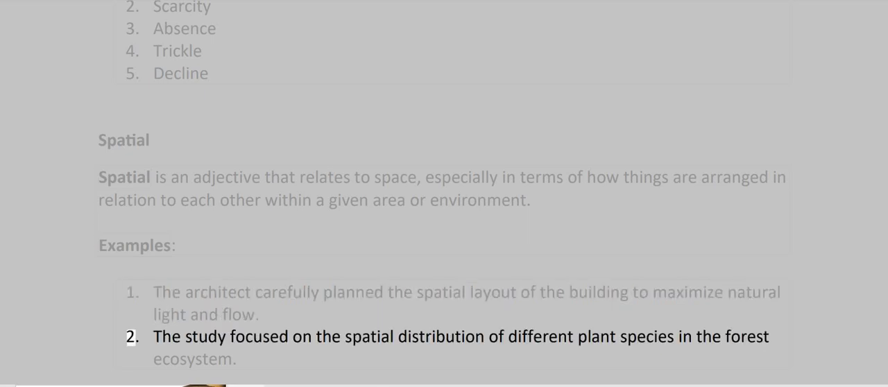
{"action": "double_click", "coordinate": [441, 336]}
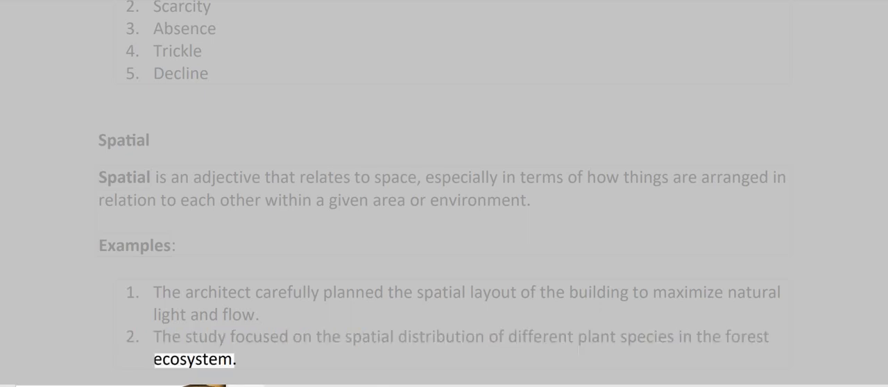
{"action": "scroll", "scroll_direction": "down", "scroll_amount": 3}
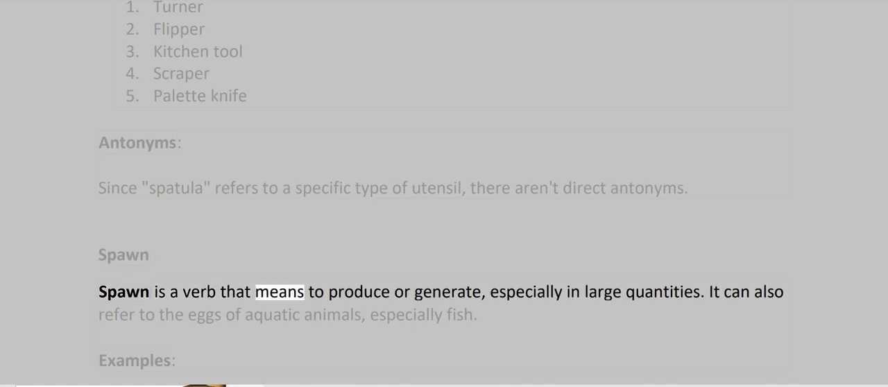
- Have Read Aloud read the Spawn meaning, examples, synonyms and antonyms through Inhibit
{"action": "double_click", "coordinate": [525, 292]}
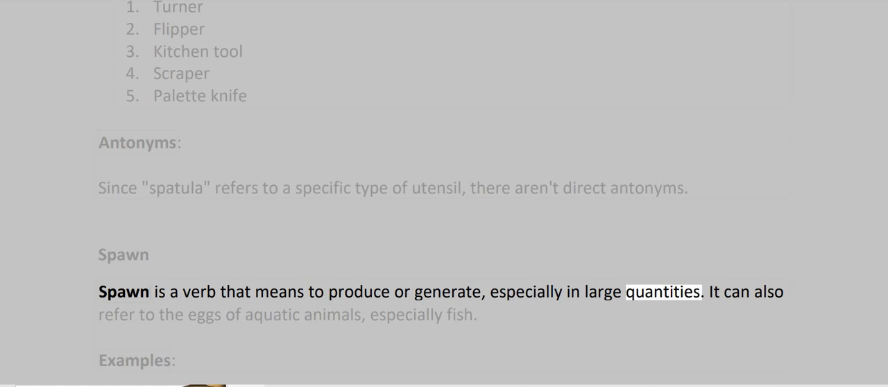
{"action": "left_click", "coordinate": [145, 315]}
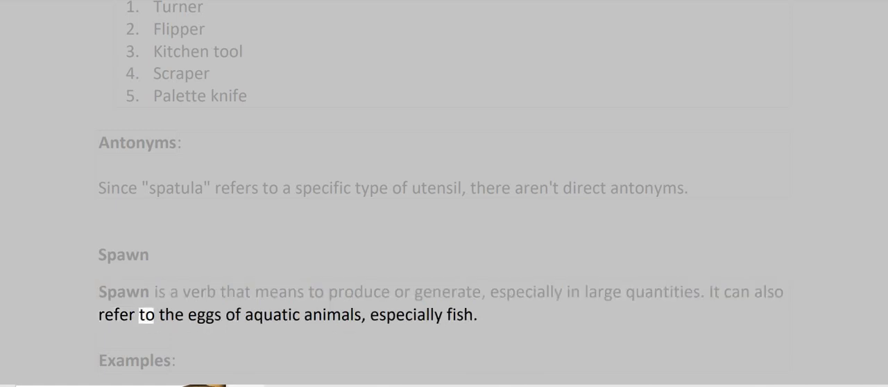
{"action": "double_click", "coordinate": [328, 314]}
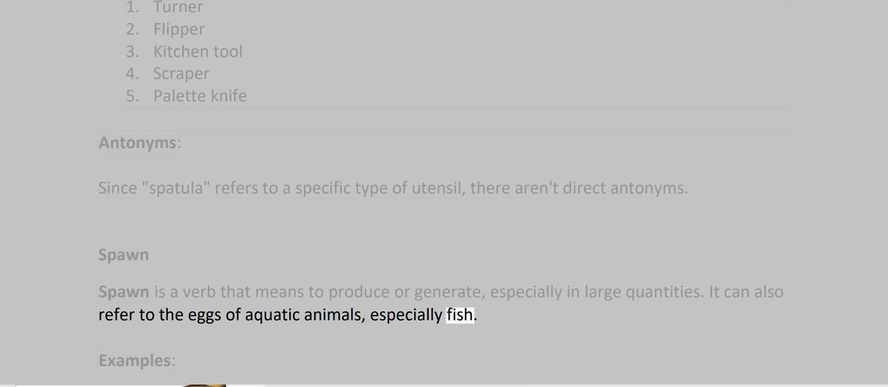
{"action": "scroll", "scroll_direction": "down", "scroll_amount": 3}
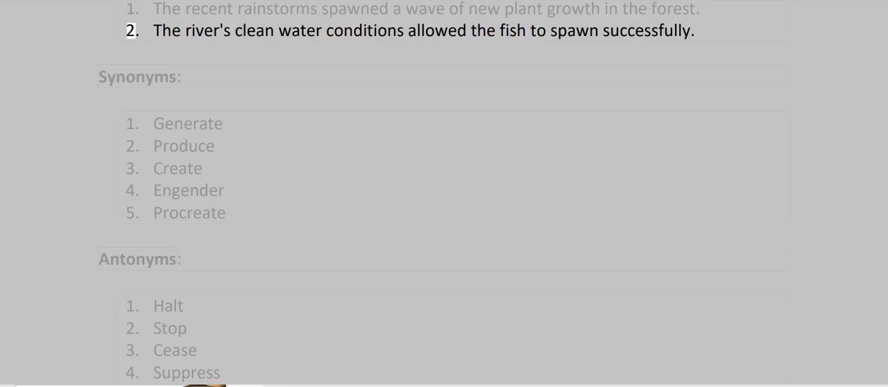
{"action": "double_click", "coordinate": [645, 29]}
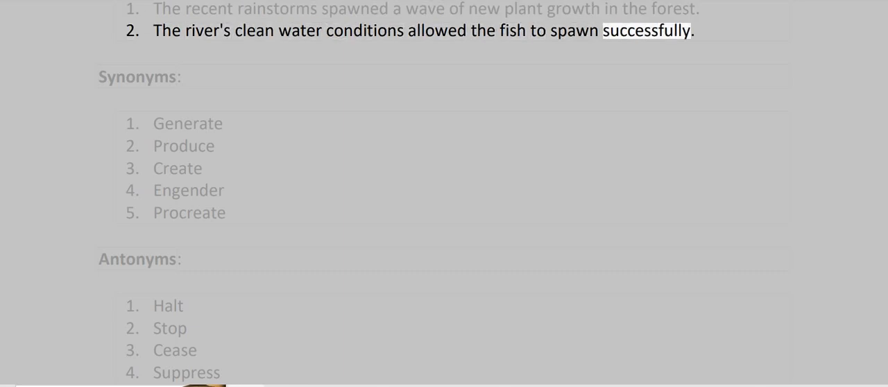
{"action": "scroll", "scroll_direction": "down", "scroll_amount": 3}
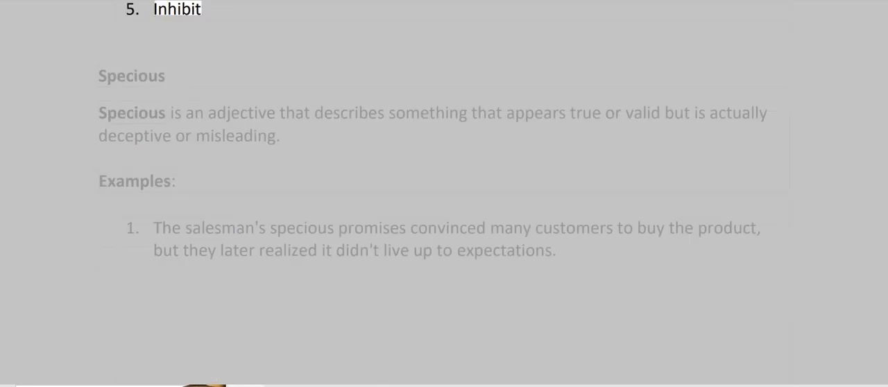
- Have the Specious synonyms, from Deceptive, and antonyms read aloud through Honest
{"action": "double_click", "coordinate": [239, 112]}
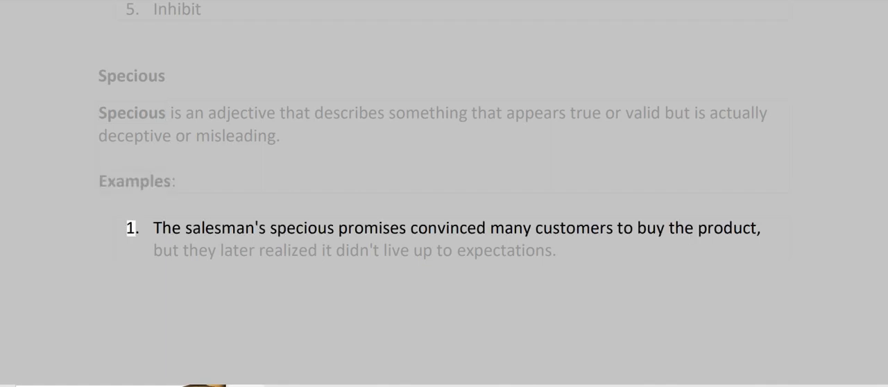
{"action": "double_click", "coordinate": [372, 227]}
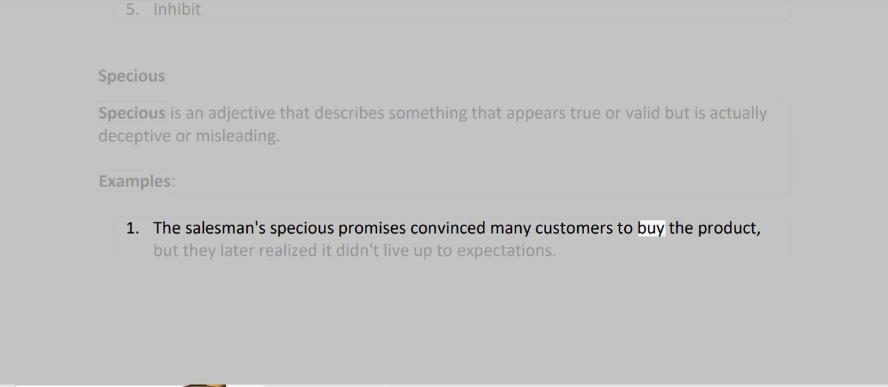
{"action": "scroll", "scroll_direction": "down", "scroll_amount": 3}
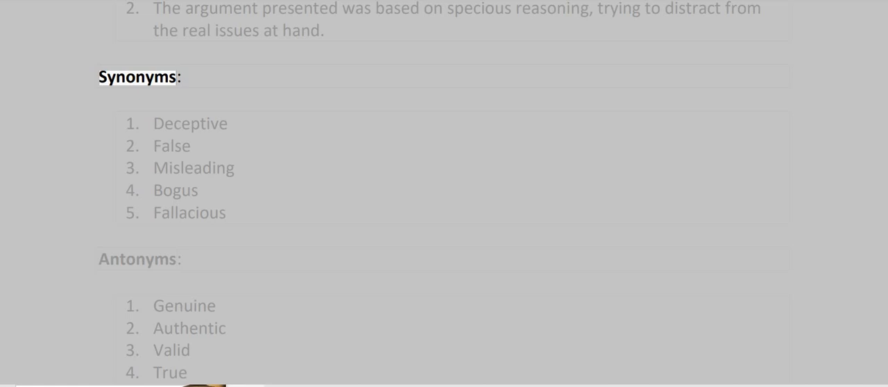
{"action": "double_click", "coordinate": [189, 123]}
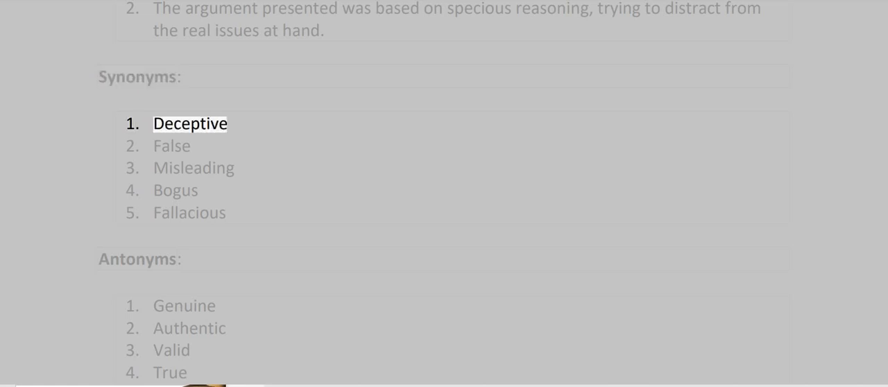
{"action": "left_click", "coordinate": [189, 213]}
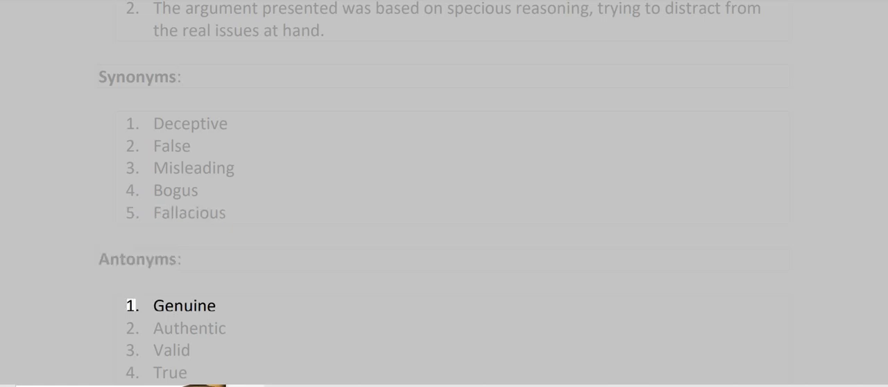
{"action": "scroll", "scroll_direction": "down", "scroll_amount": 3}
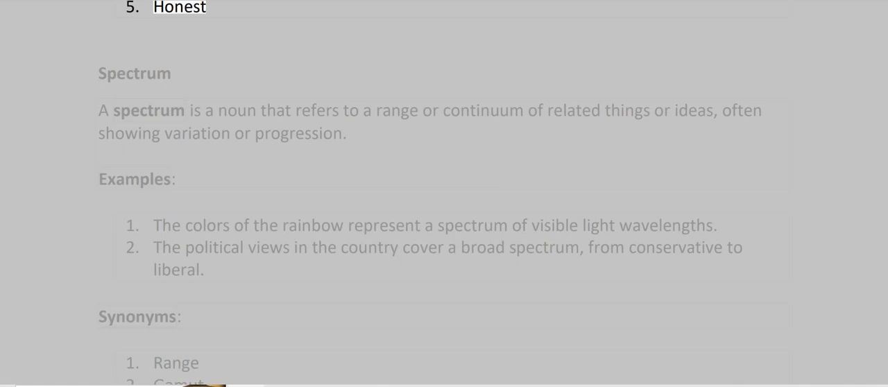
- Have the Spectrum definition, both examples and synonyms read aloud
{"action": "double_click", "coordinate": [134, 73]}
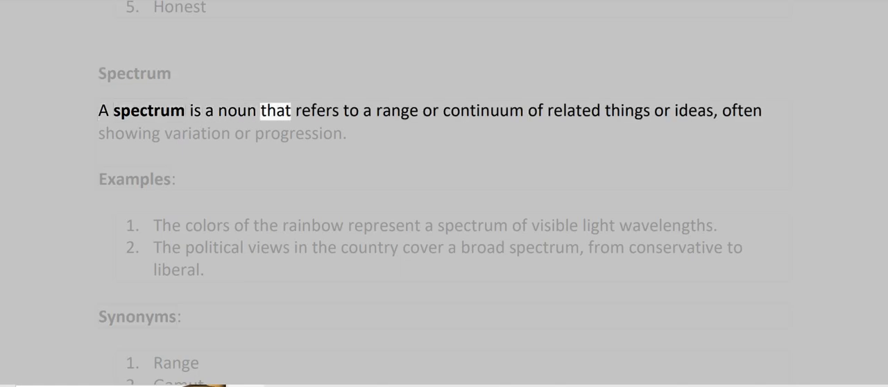
{"action": "double_click", "coordinate": [482, 110]}
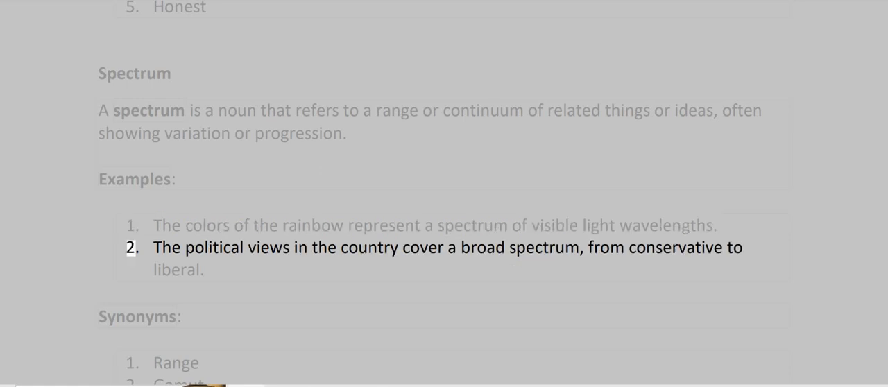
{"action": "double_click", "coordinate": [368, 247]}
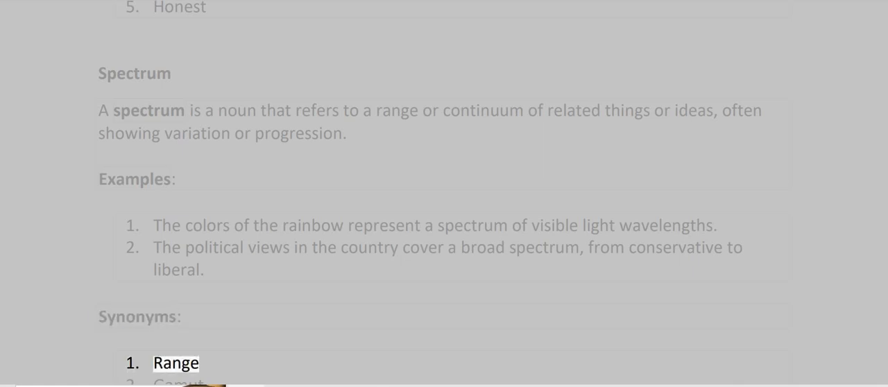
{"action": "scroll", "scroll_direction": "down", "scroll_amount": 3}
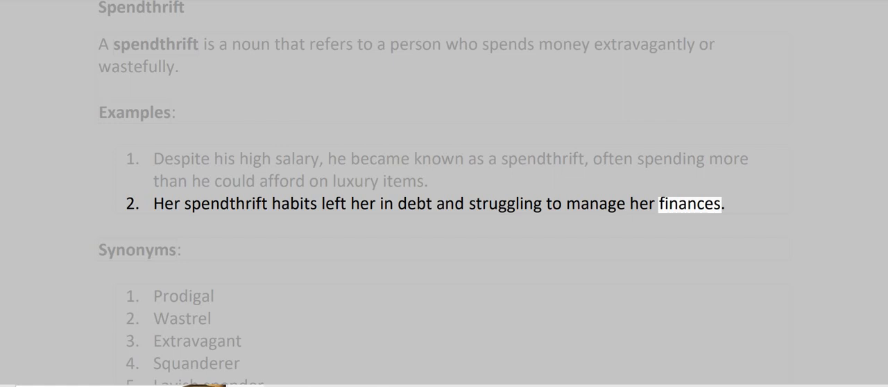
- Scroll down while the Spendthrift definition and examples are read aloud
{"action": "scroll", "scroll_direction": "down", "scroll_amount": 3}
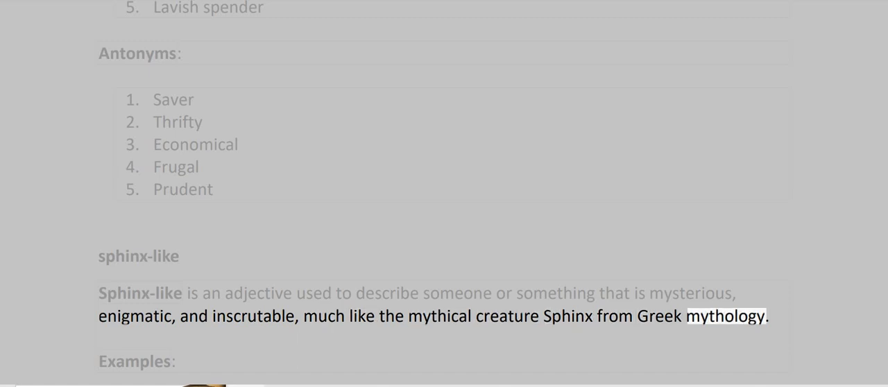
- Have the sphinx-like entry read aloud through Revealing, then start the Splice entry
{"action": "scroll", "scroll_direction": "down", "scroll_amount": 3}
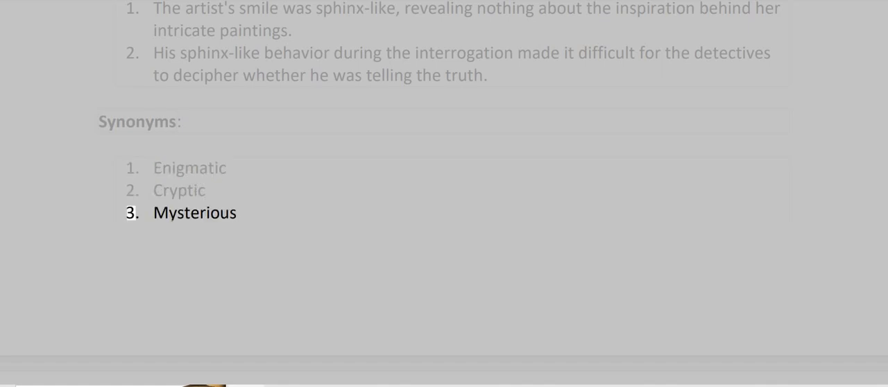
{"action": "scroll", "scroll_direction": "down", "scroll_amount": 3}
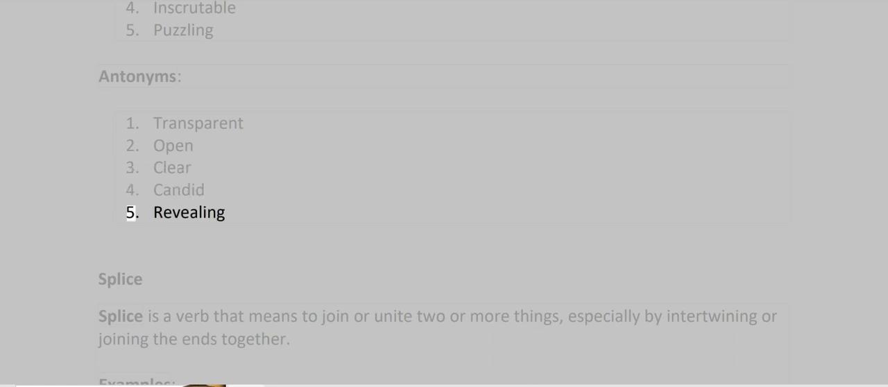
{"action": "double_click", "coordinate": [189, 212]}
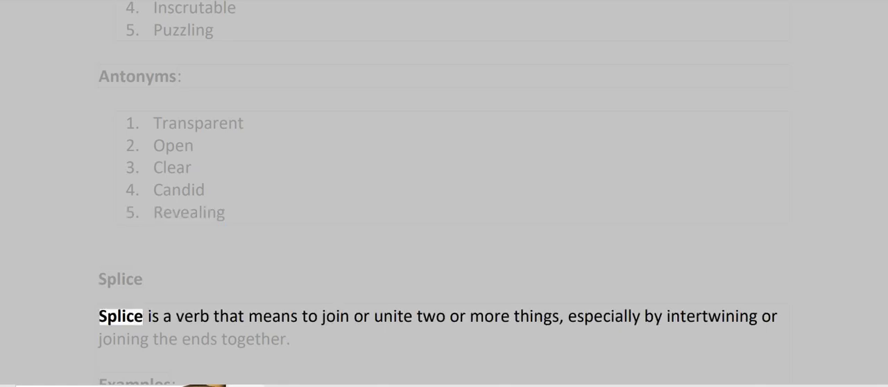
- Have the Splice definition and its synonyms read aloud
{"action": "double_click", "coordinate": [361, 316]}
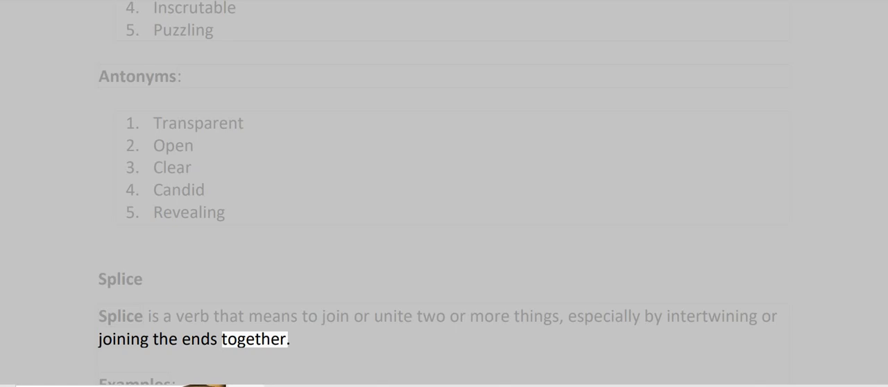
{"action": "scroll", "scroll_direction": "down", "scroll_amount": 3}
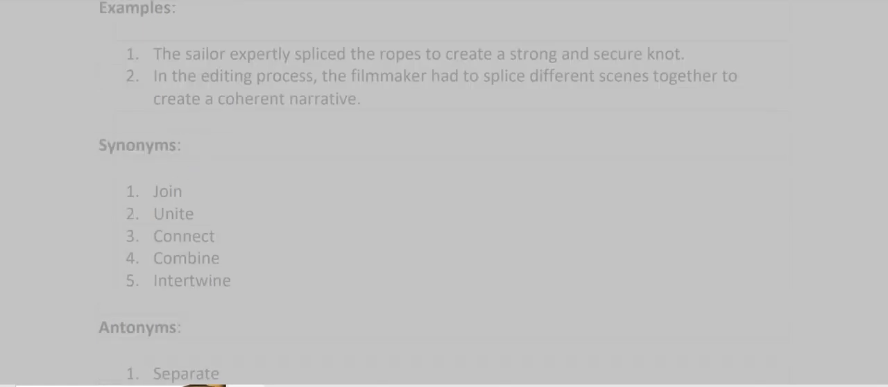
{"action": "double_click", "coordinate": [261, 53]}
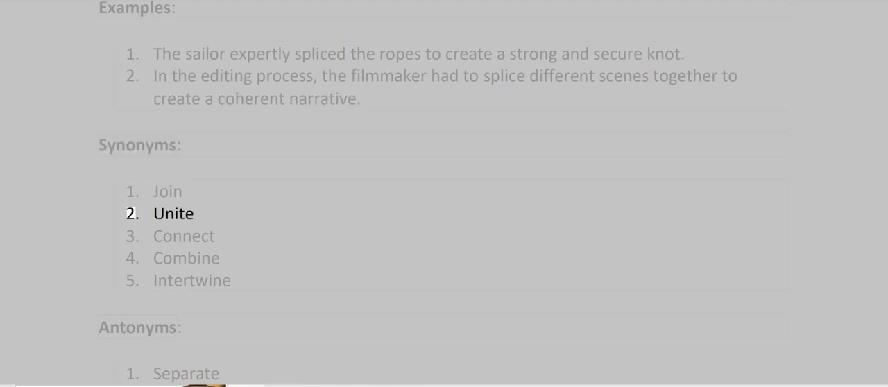
{"action": "scroll", "scroll_direction": "down", "scroll_amount": 3}
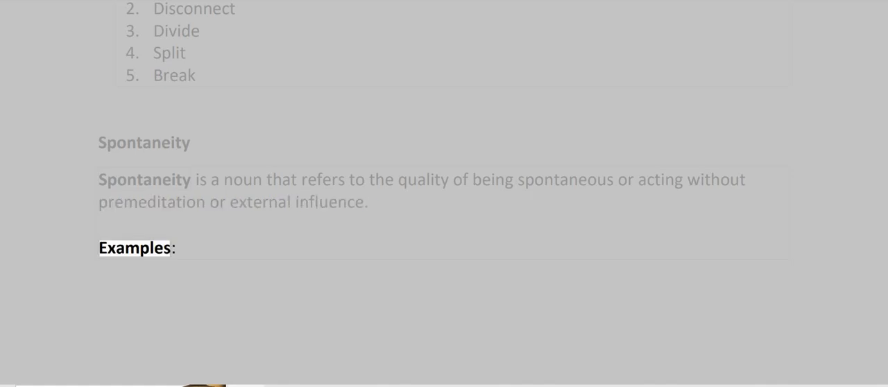
- Have the Spontaneity examples, synonyms and antonyms read aloud
{"action": "scroll", "scroll_direction": "down", "scroll_amount": 3}
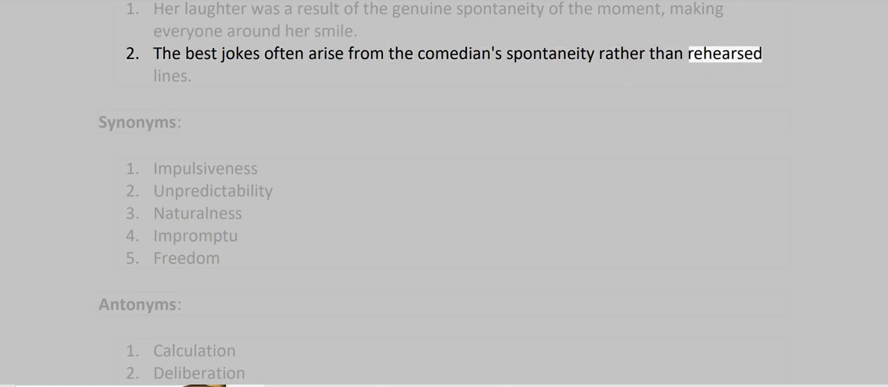
{"action": "double_click", "coordinate": [138, 122]}
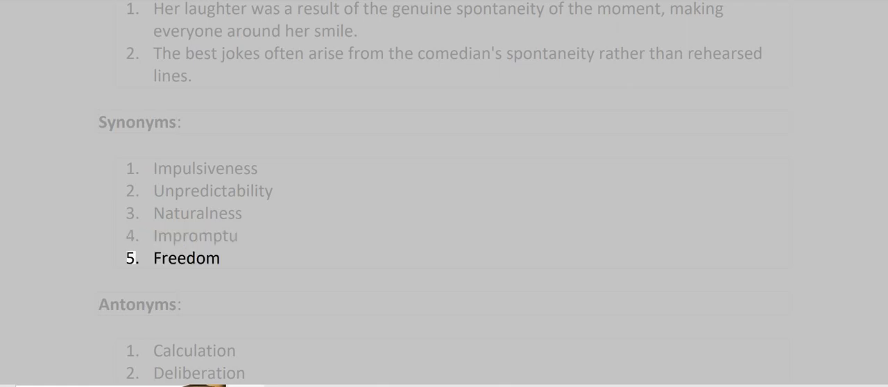
{"action": "double_click", "coordinate": [186, 258]}
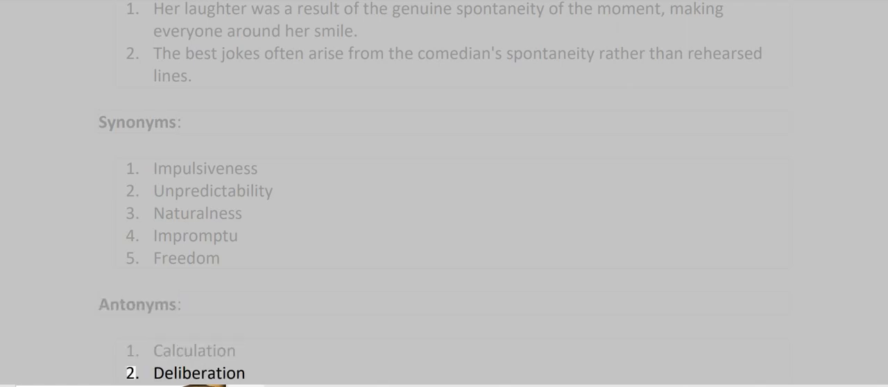
{"action": "scroll", "scroll_direction": "down", "scroll_amount": 3}
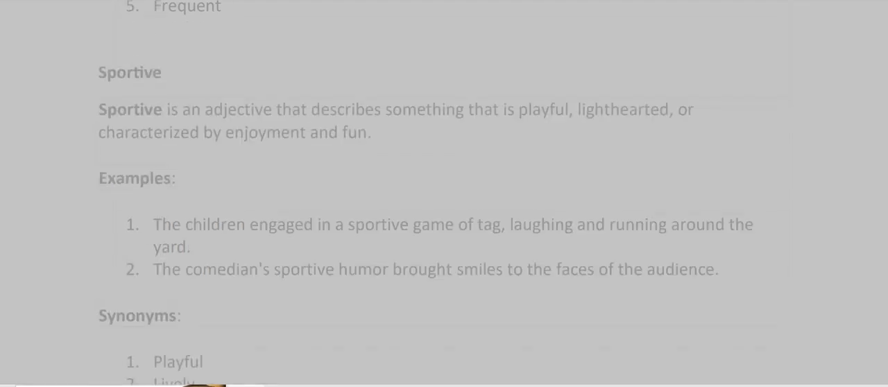
- Start Read Aloud on the Sportive definition and continue into its examples
{"action": "double_click", "coordinate": [186, 7]}
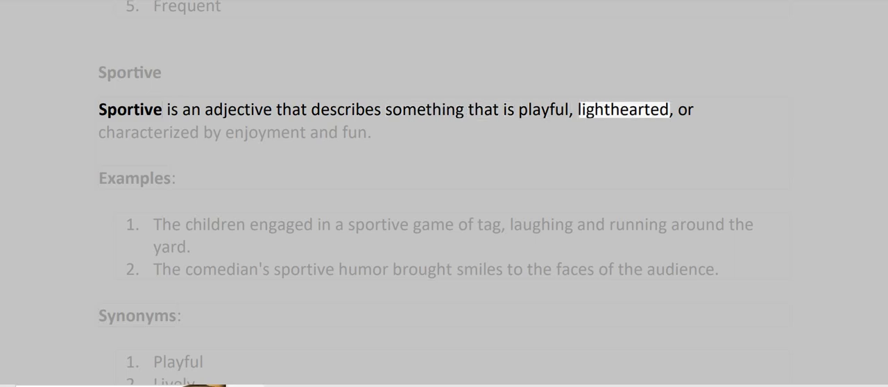
{"action": "double_click", "coordinate": [323, 133]}
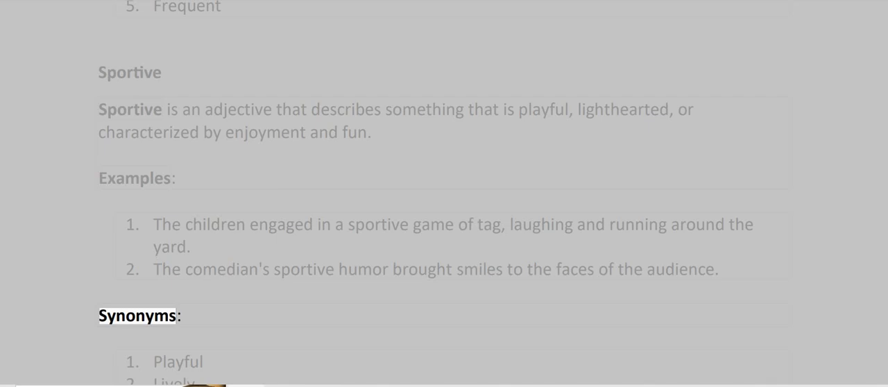
- Have the Sportive synonyms and antonyms read aloud through Gloomy
{"action": "scroll", "scroll_direction": "down", "scroll_amount": 3}
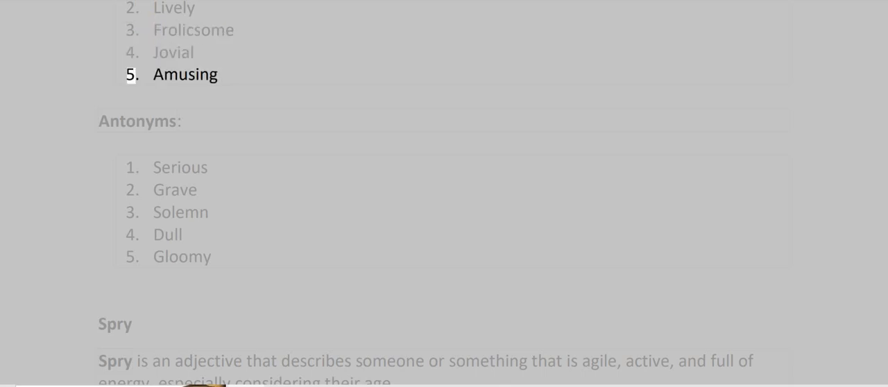
{"action": "double_click", "coordinate": [185, 74]}
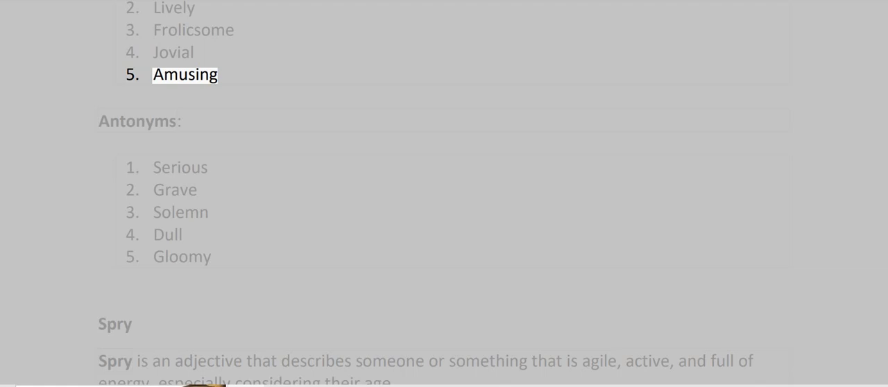
{"action": "double_click", "coordinate": [179, 167]}
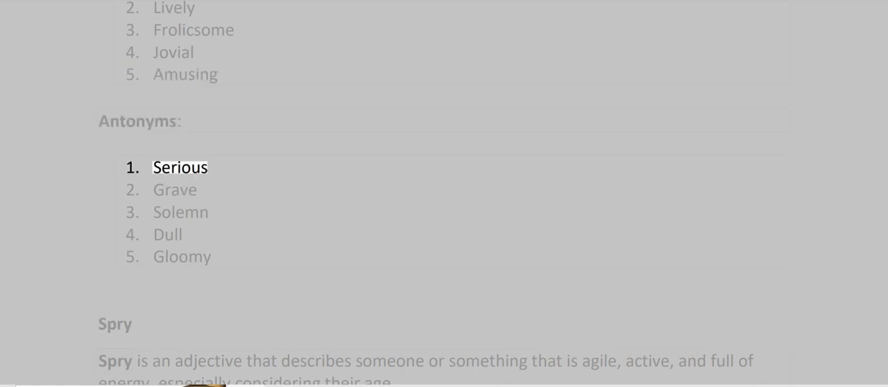
{"action": "left_click", "coordinate": [182, 256]}
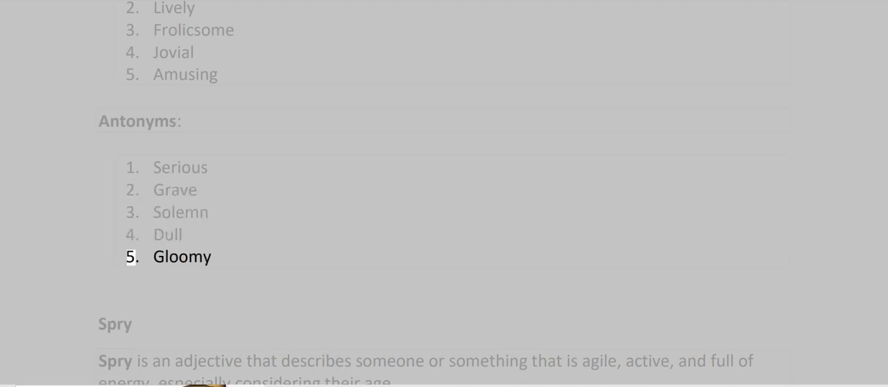
{"action": "double_click", "coordinate": [181, 256]}
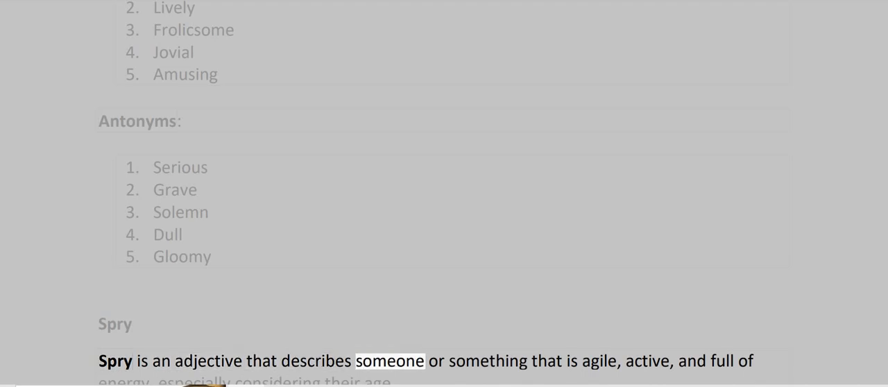
- Have the Spry definition, examples, synonyms and antonyms read aloud
{"action": "double_click", "coordinate": [651, 361]}
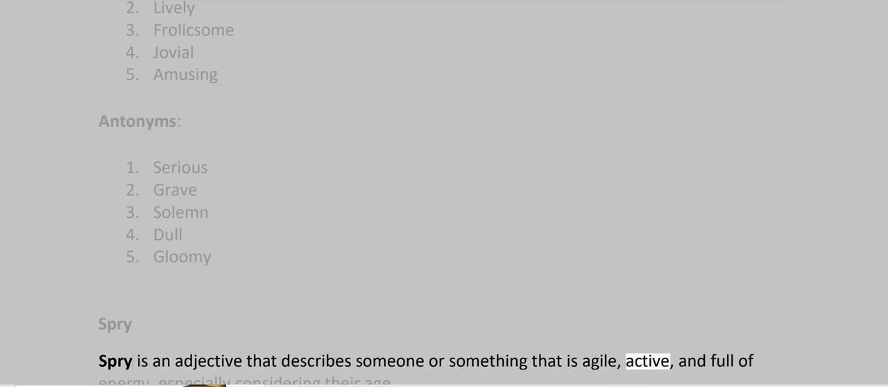
{"action": "scroll", "scroll_direction": "down", "scroll_amount": 3}
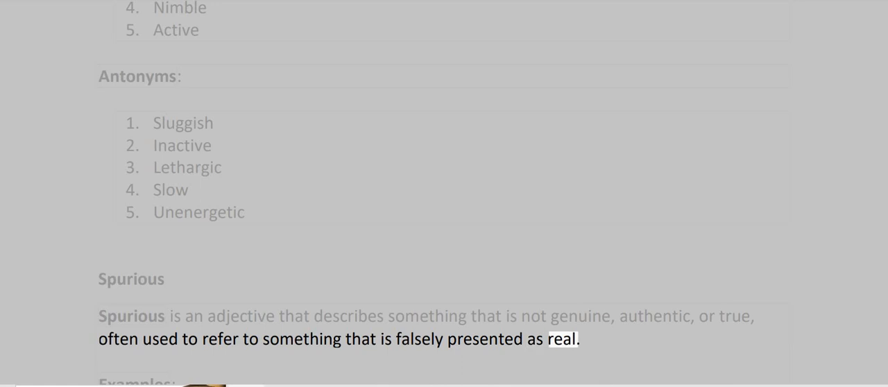
- Follow Read Aloud through the Spurious examples and synonyms to its Antonyms heading
{"action": "scroll", "scroll_direction": "down", "scroll_amount": 3}
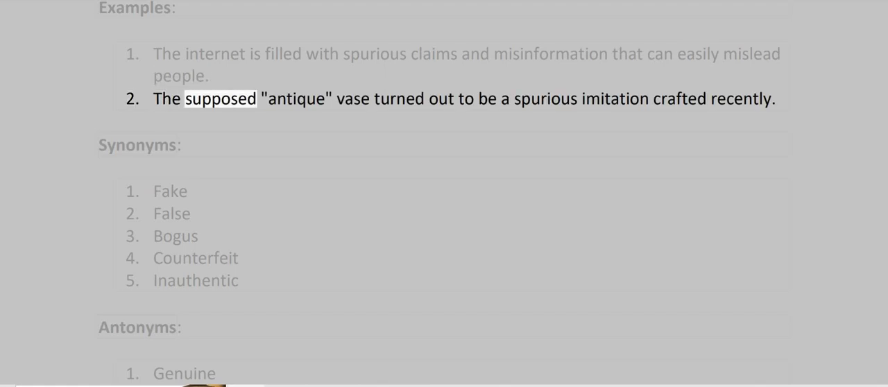
{"action": "double_click", "coordinate": [739, 99]}
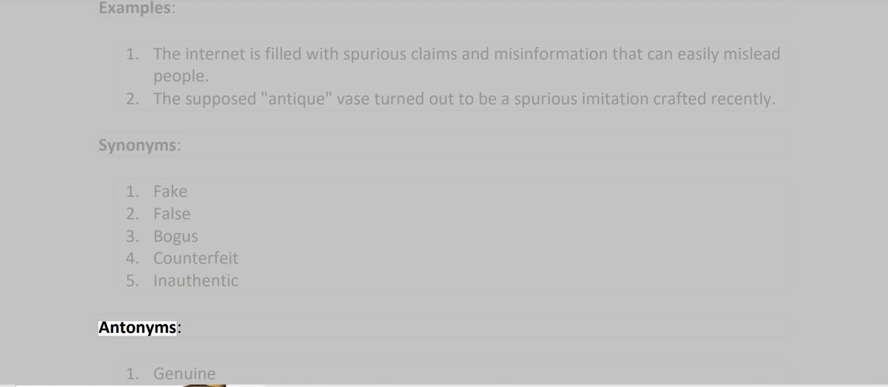
{"action": "scroll", "scroll_direction": "down", "scroll_amount": 3}
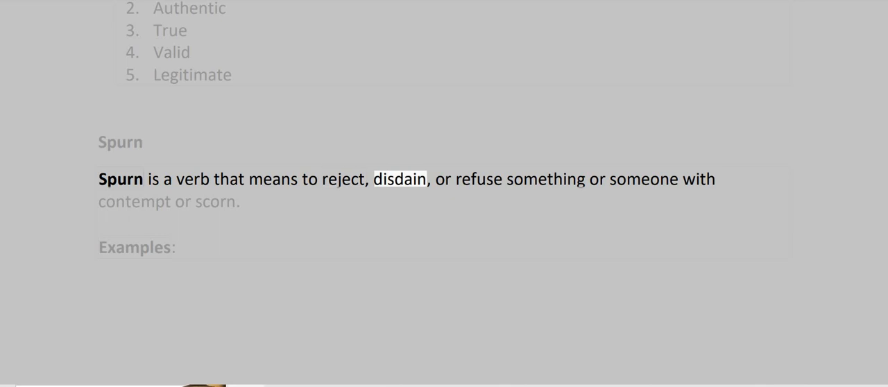
- Follow Read Aloud through the Spurn definition, examples, synonyms and antonyms, scrolling down
{"action": "double_click", "coordinate": [643, 179]}
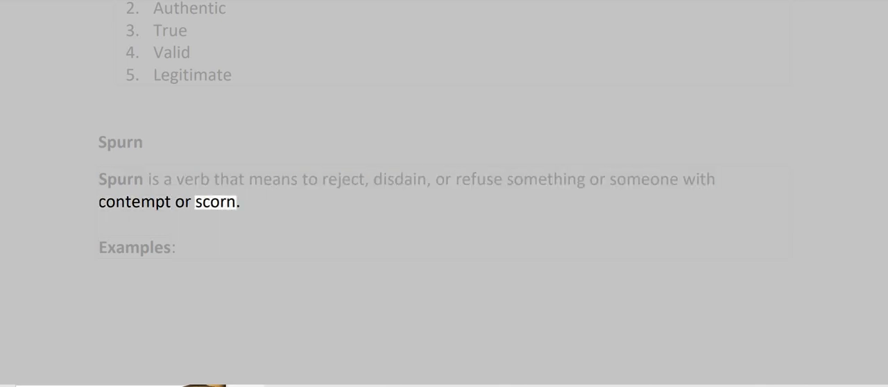
{"action": "scroll", "scroll_direction": "down", "scroll_amount": 3}
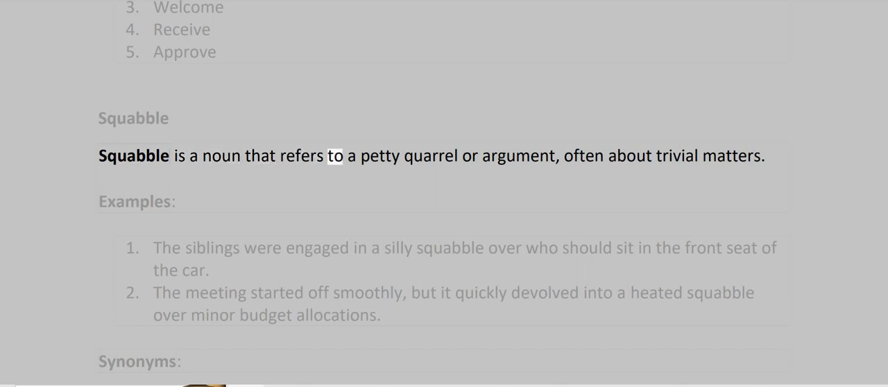
- Track Read Aloud through the Squabble meaning, examples, synonyms and antonyms until Squalor begins
{"action": "double_click", "coordinate": [514, 155]}
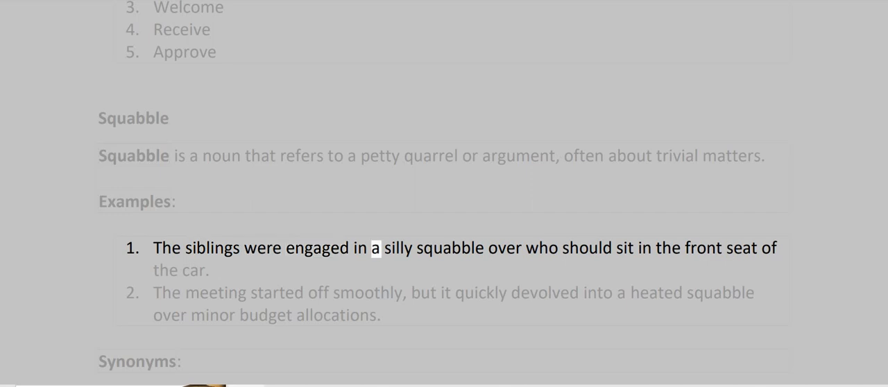
{"action": "double_click", "coordinate": [622, 247]}
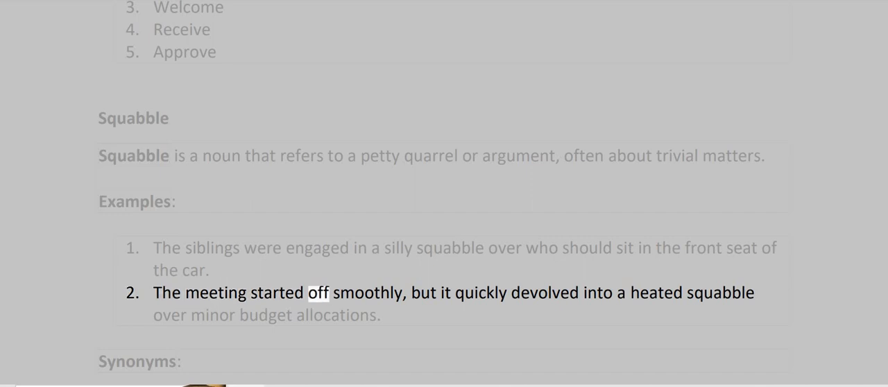
{"action": "double_click", "coordinate": [545, 292]}
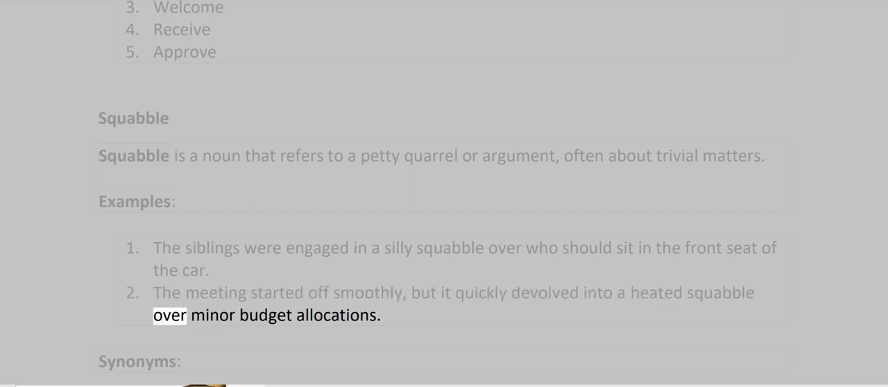
{"action": "scroll", "scroll_direction": "down", "scroll_amount": 3}
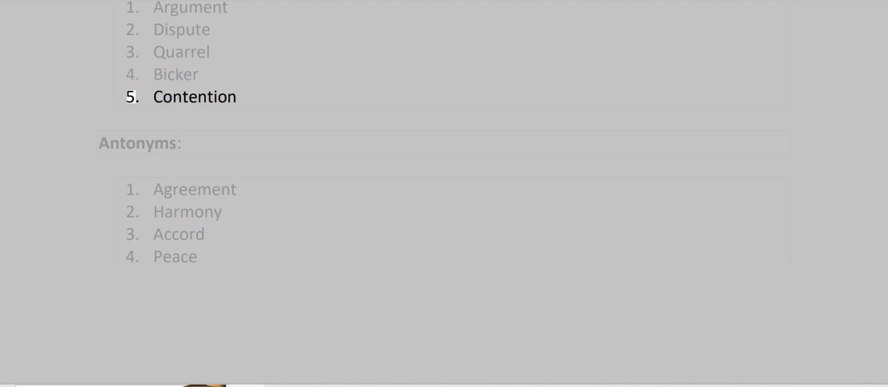
{"action": "double_click", "coordinate": [195, 96]}
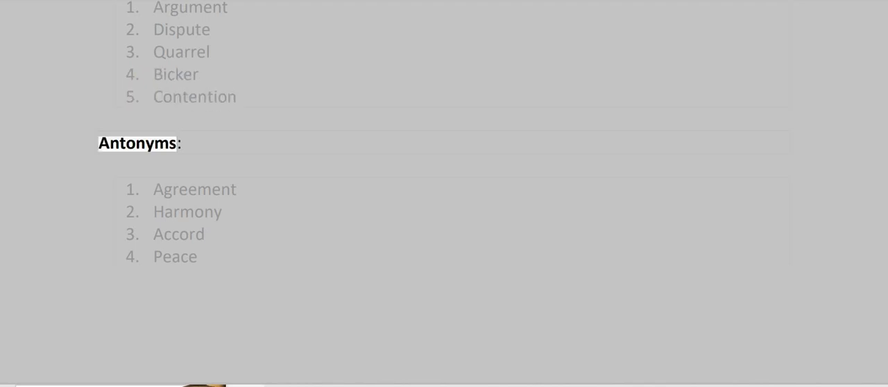
{"action": "scroll", "scroll_direction": "down", "scroll_amount": 3}
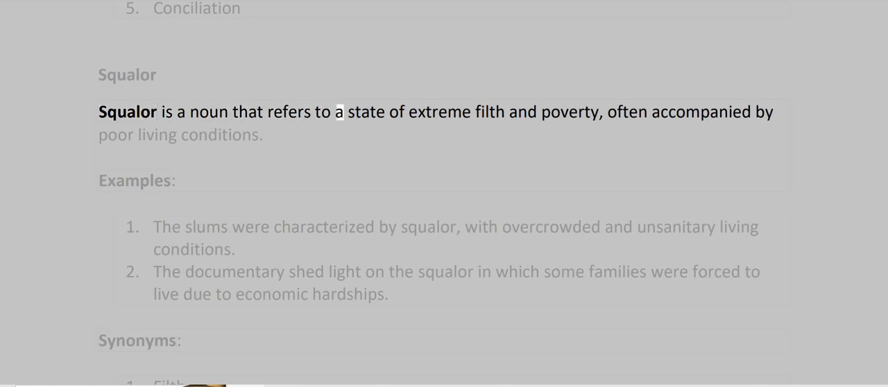
- Follow Read Aloud through the Squalor definition and both example sentences
{"action": "double_click", "coordinate": [571, 112]}
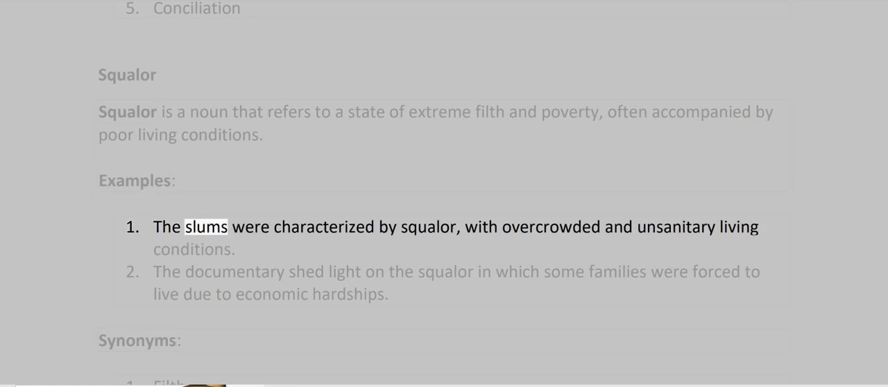
{"action": "double_click", "coordinate": [426, 227]}
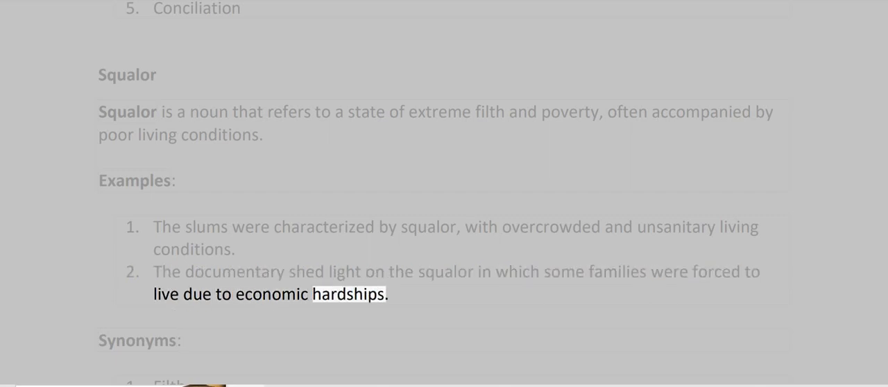
{"action": "scroll", "scroll_direction": "down", "scroll_amount": 3}
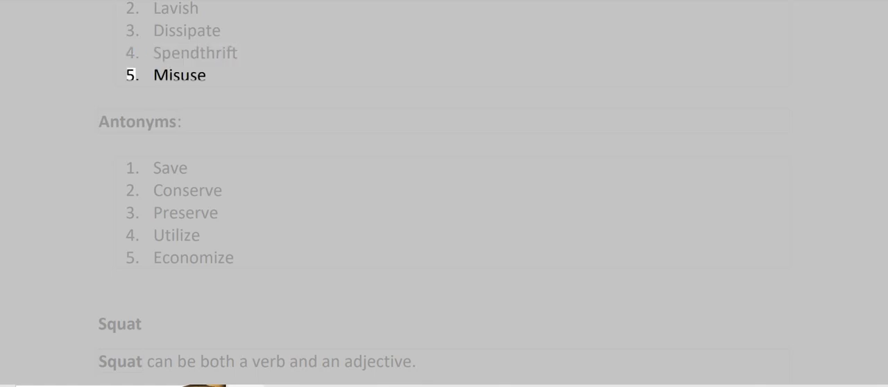
- Follow Read Aloud down the synonym and antonym lists until it reaches Economize
{"action": "double_click", "coordinate": [179, 74]}
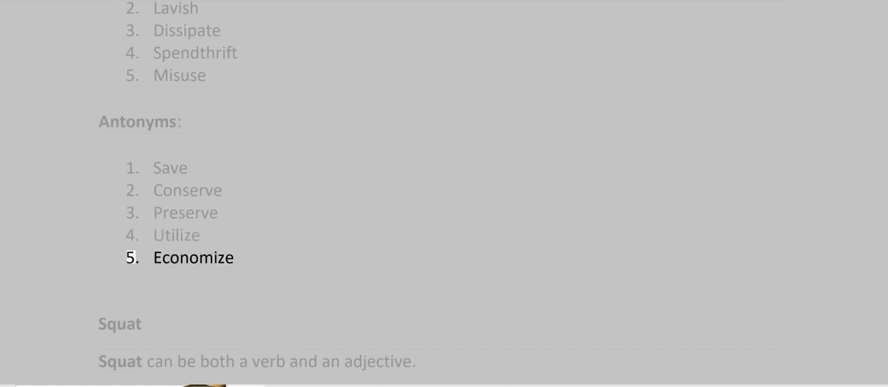
{"action": "double_click", "coordinate": [194, 257]}
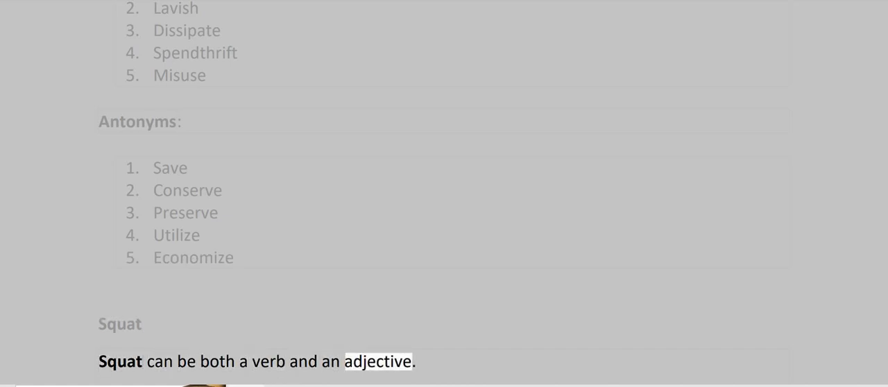
- Follow Read Aloud into the Squat verb meaning and both verb examples, scrolling down
{"action": "scroll", "scroll_direction": "down", "scroll_amount": 3}
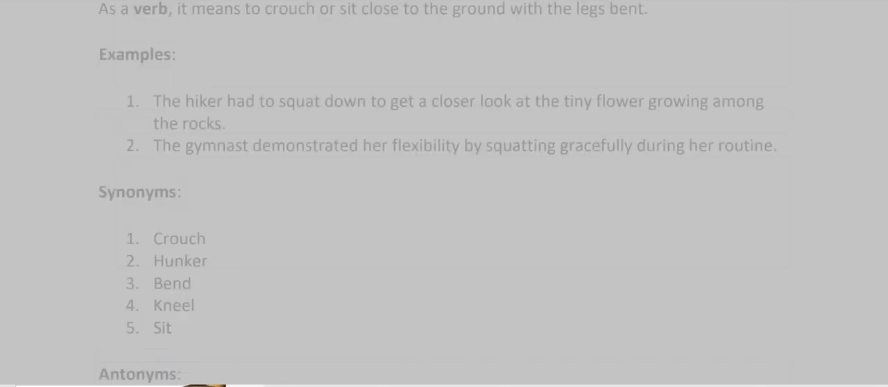
{"action": "double_click", "coordinate": [347, 9]}
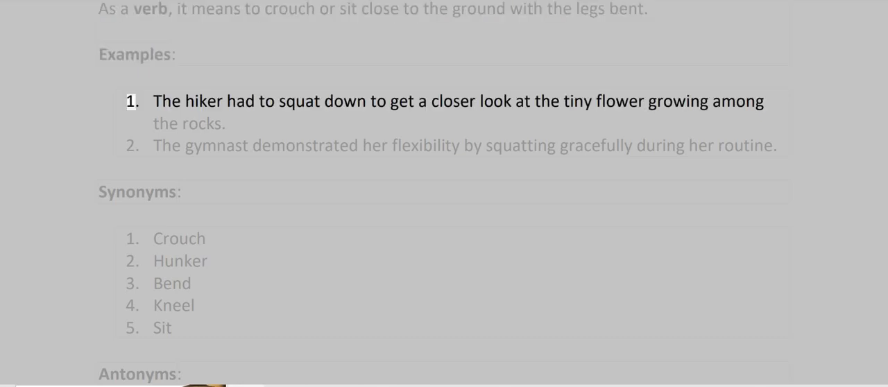
{"action": "double_click", "coordinate": [339, 100]}
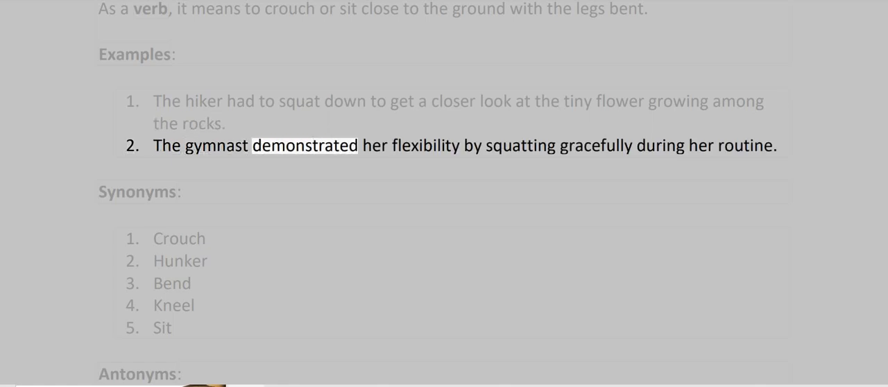
{"action": "double_click", "coordinate": [521, 146]}
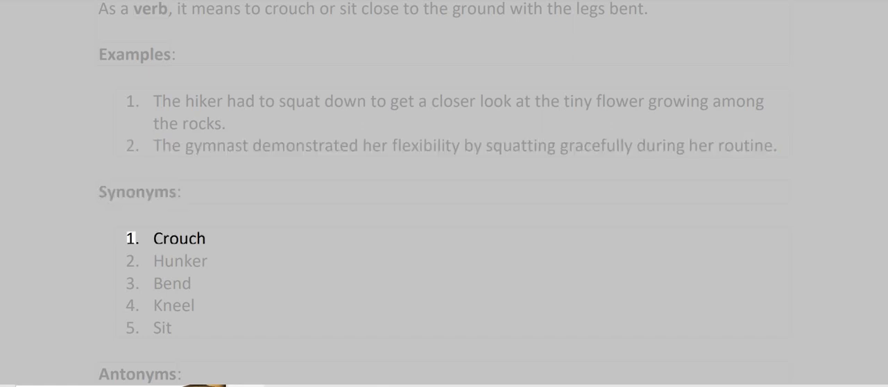
- Follow Read Aloud through the Squat adjective meaning, examples and synonyms to the antonym Thin
{"action": "double_click", "coordinate": [180, 261]}
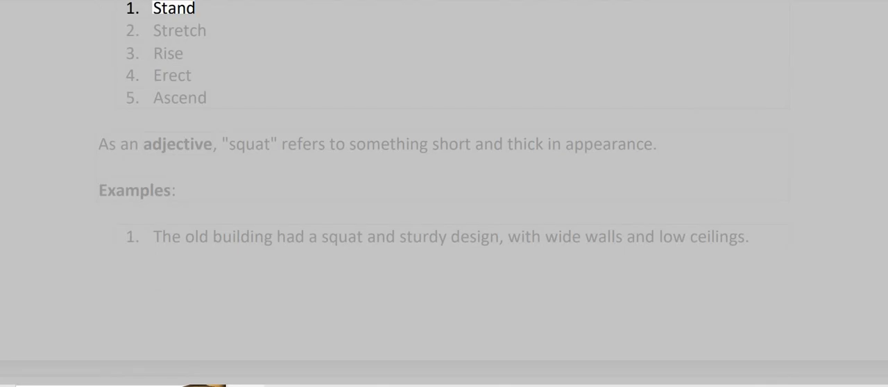
{"action": "left_click", "coordinate": [171, 75]}
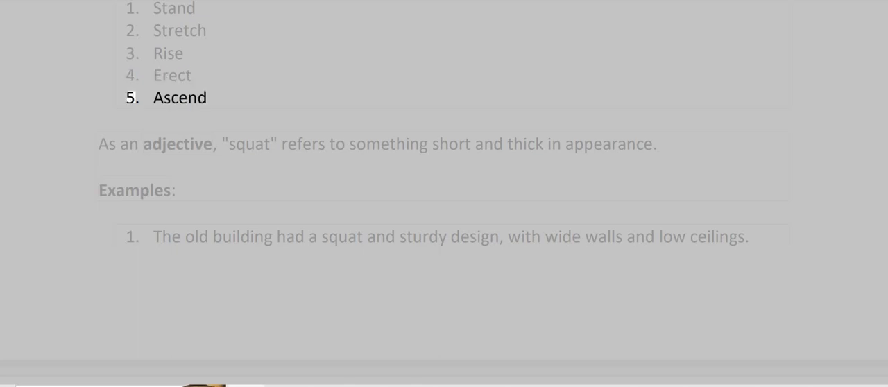
{"action": "double_click", "coordinate": [178, 143]}
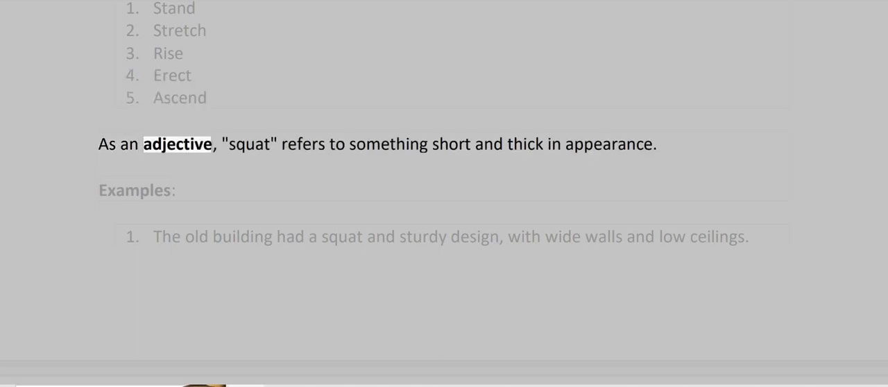
{"action": "double_click", "coordinate": [387, 144]}
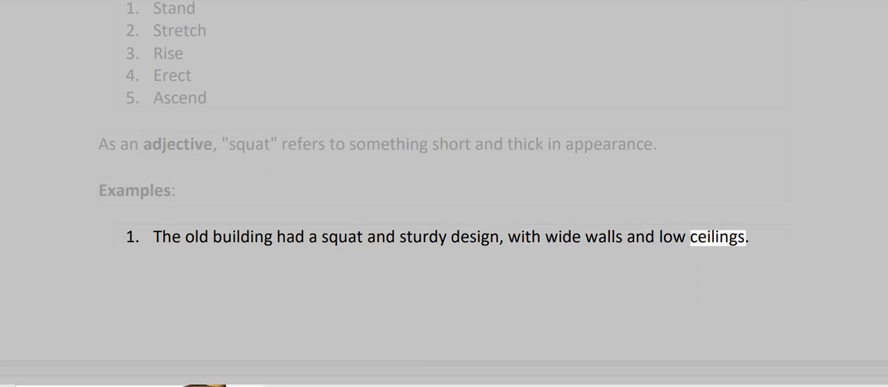
{"action": "scroll", "scroll_direction": "down", "scroll_amount": 3}
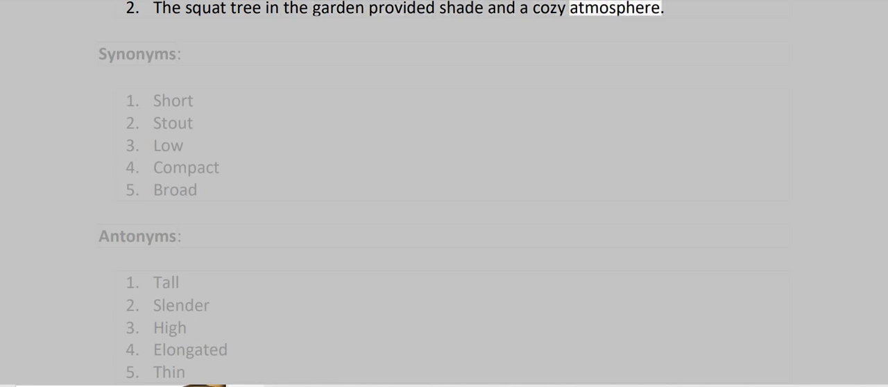
{"action": "double_click", "coordinate": [137, 54]}
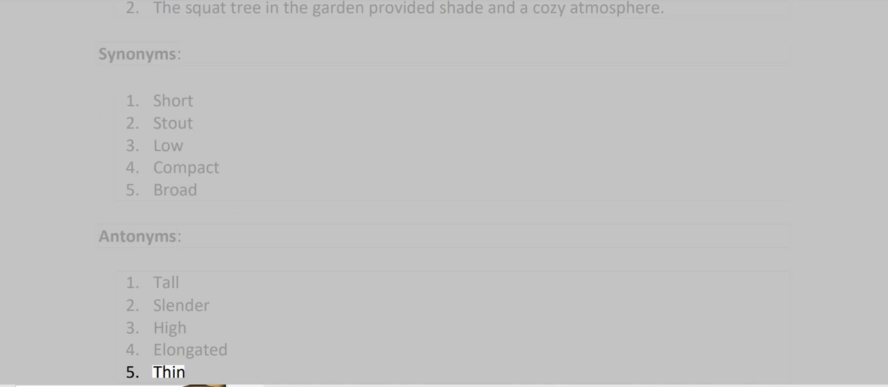
- Follow Read Aloud through the Staccato definition and two examples to its Synonyms heading
{"action": "scroll", "scroll_direction": "down", "scroll_amount": 3}
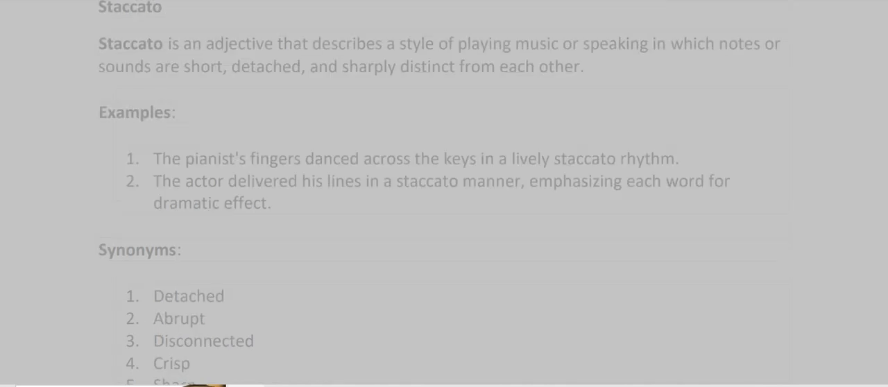
{"action": "double_click", "coordinate": [238, 44]}
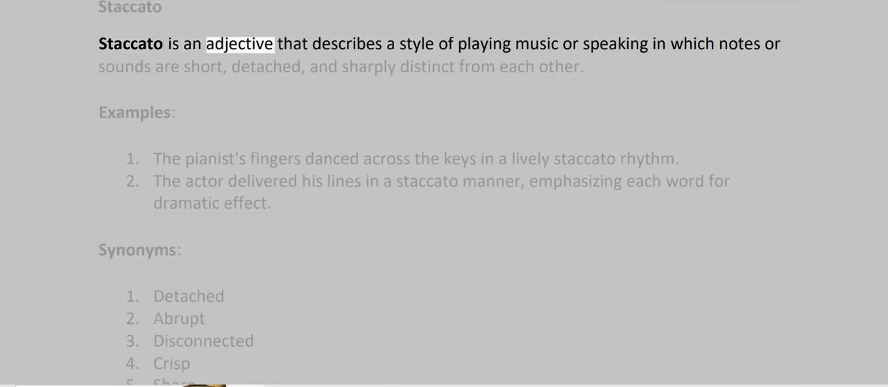
{"action": "double_click", "coordinate": [482, 44]}
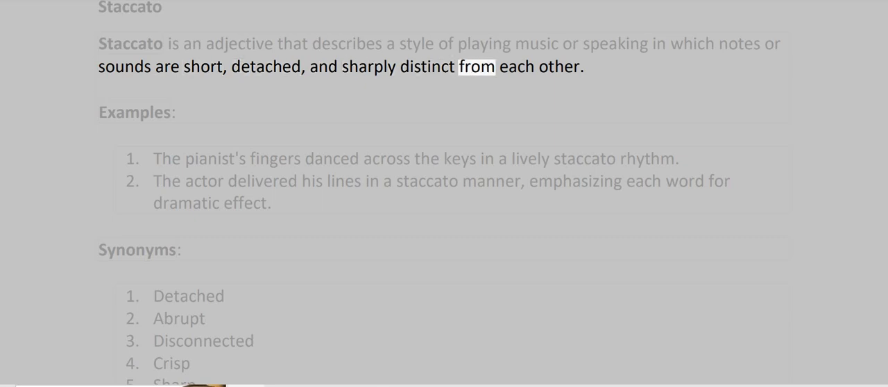
{"action": "double_click", "coordinate": [135, 112]}
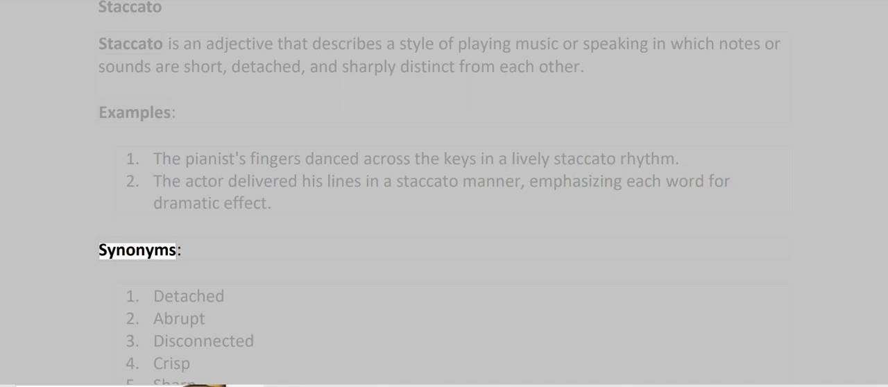
{"action": "scroll", "scroll_direction": "down", "scroll_amount": 3}
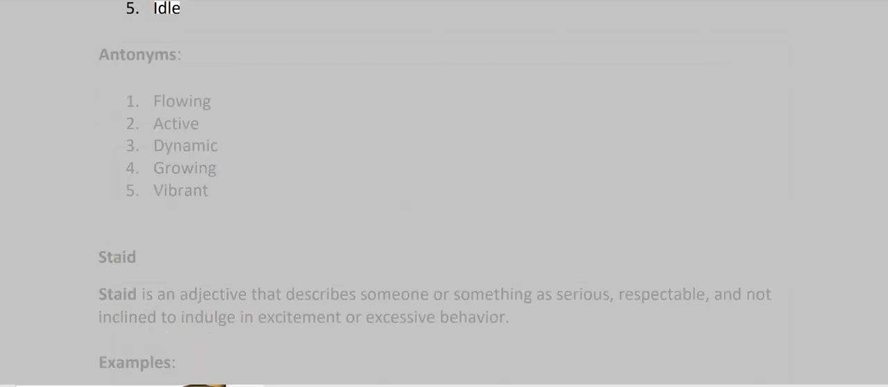
- Watch Read Aloud pass the synonym Idle and the antonyms into the Staid definition
{"action": "double_click", "coordinate": [136, 54]}
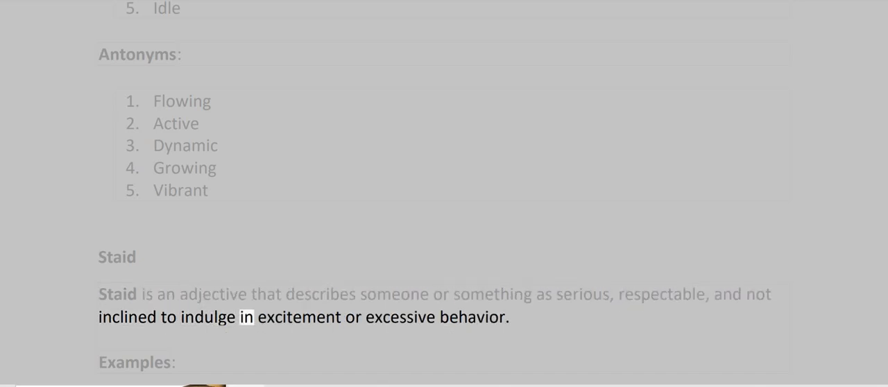
- Follow Read Aloud through the Staid definition, examples and synonyms, scrolling down to Stalemate
{"action": "double_click", "coordinate": [475, 317]}
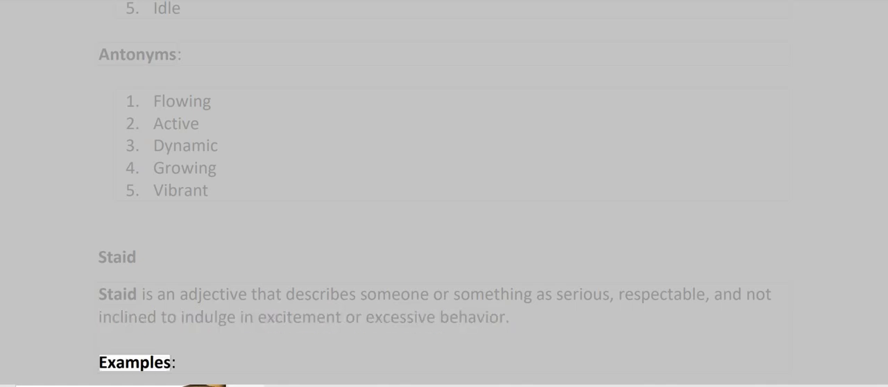
{"action": "scroll", "scroll_direction": "down", "scroll_amount": 3}
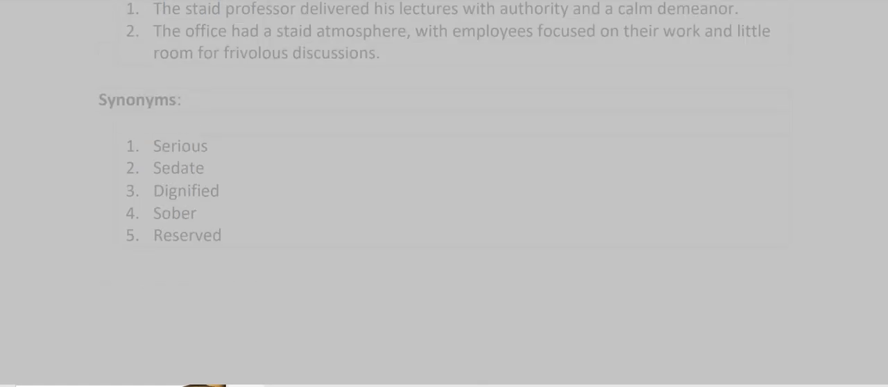
{"action": "double_click", "coordinate": [335, 8]}
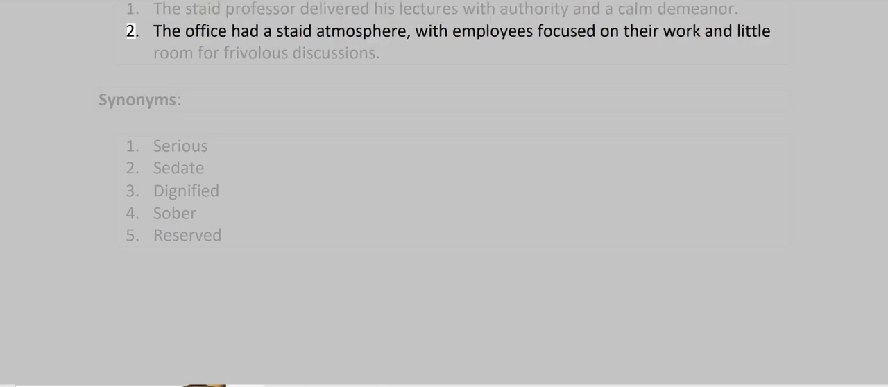
{"action": "double_click", "coordinate": [361, 30]}
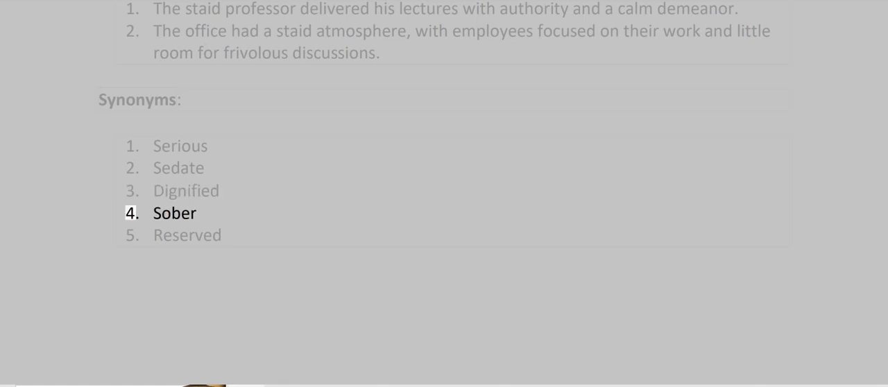
{"action": "scroll", "scroll_direction": "down", "scroll_amount": 3}
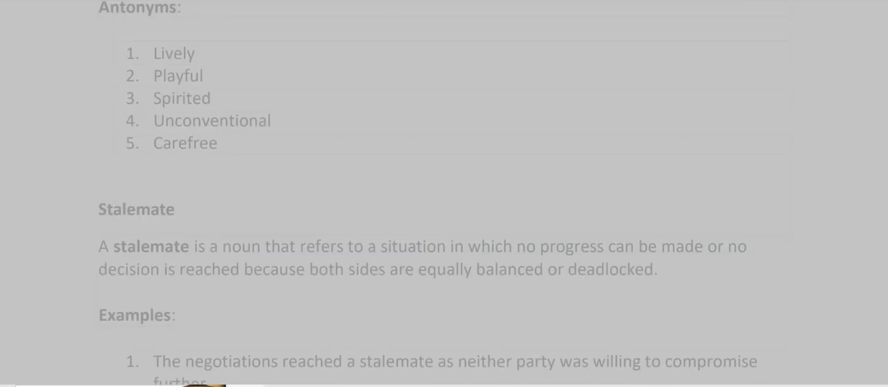
{"action": "double_click", "coordinate": [174, 53]}
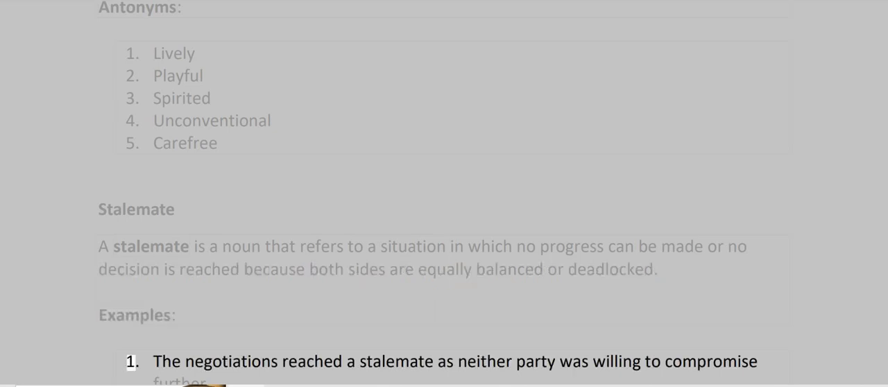
- Read both Stalemate example sentences aloud, then continue to synonyms Deadlock and Impasse
{"action": "double_click", "coordinate": [396, 361]}
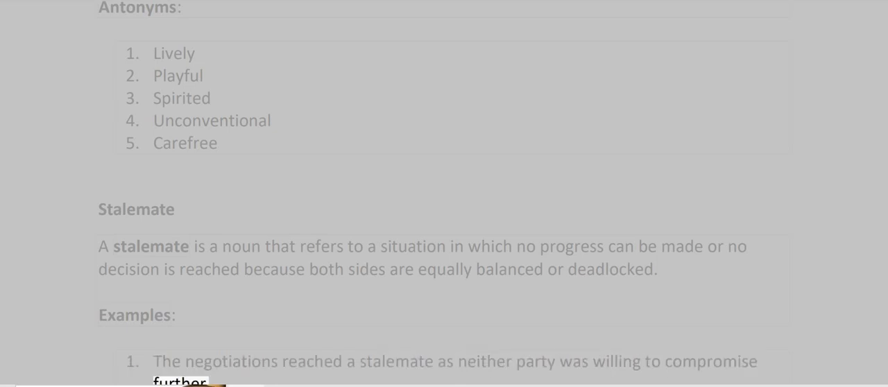
{"action": "scroll", "scroll_direction": "down", "scroll_amount": 3}
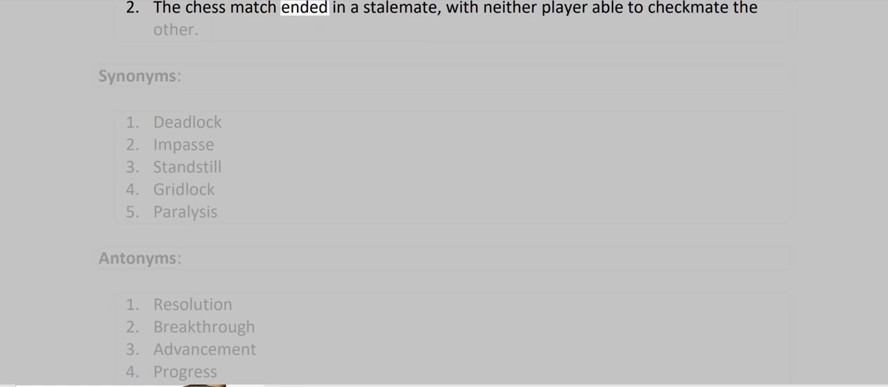
{"action": "double_click", "coordinate": [510, 8]}
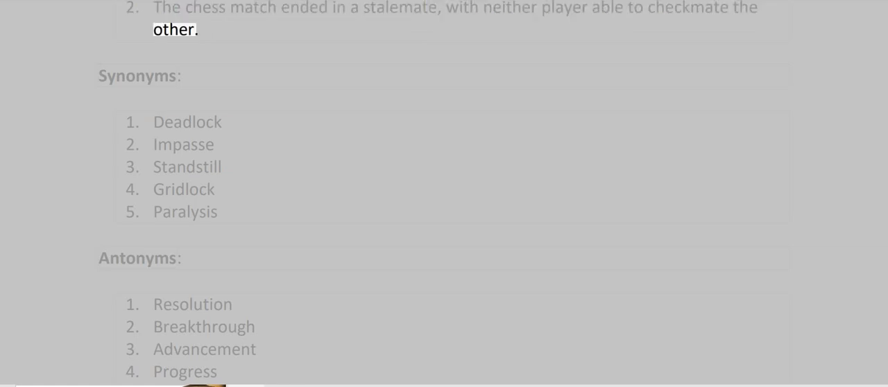
{"action": "double_click", "coordinate": [137, 75]}
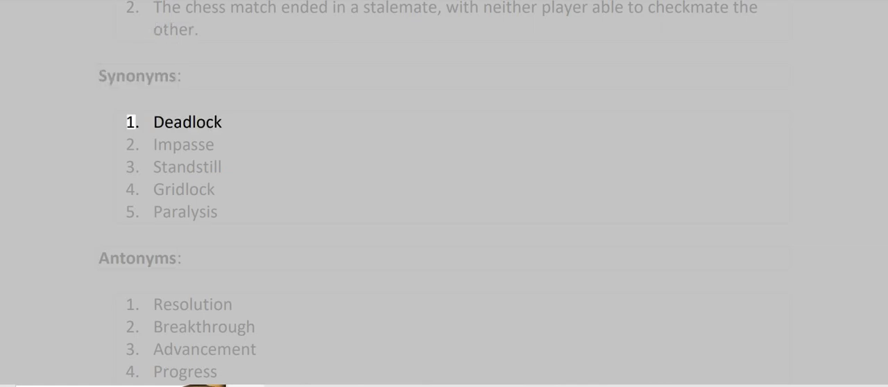
{"action": "left_click", "coordinate": [183, 144]}
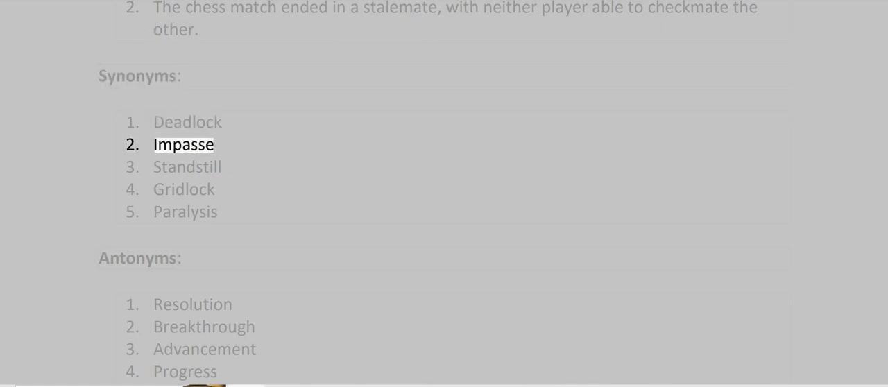